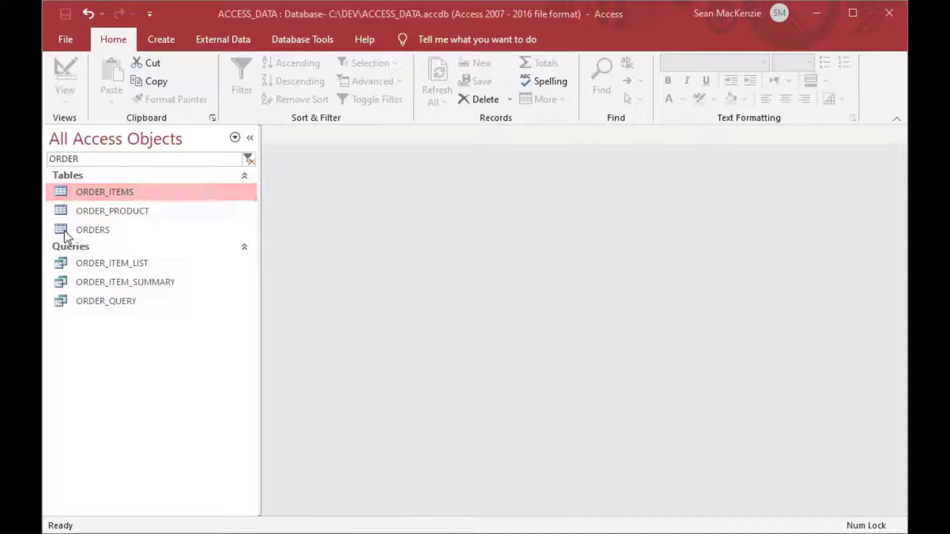
Browse the ORDERS table records and its structure, then close it.
{"action": "double_click", "coordinate": [93, 230]}
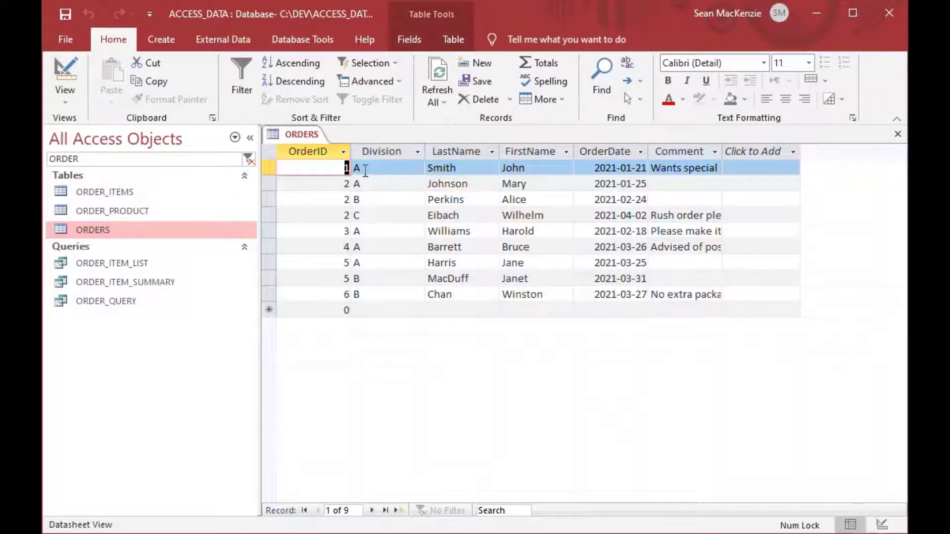
{"action": "left_click", "coordinate": [381, 184]}
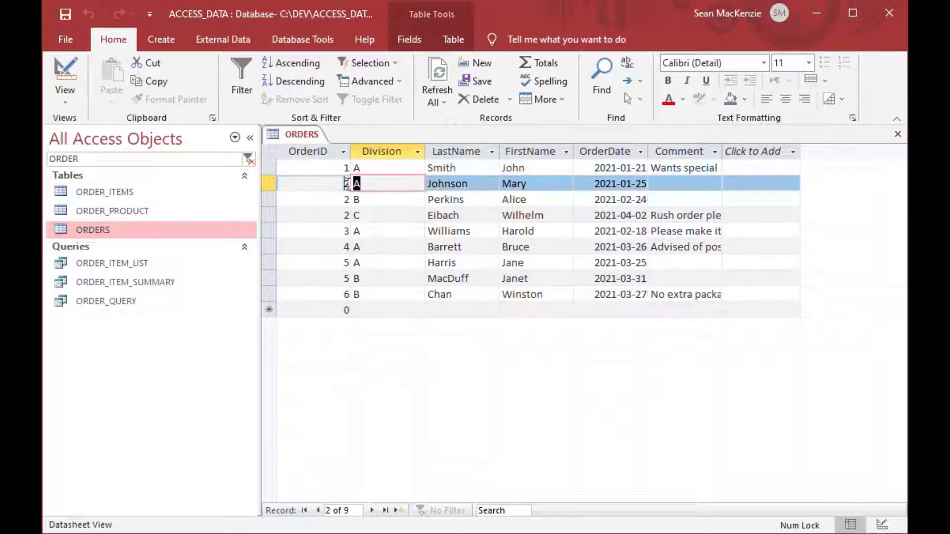
{"action": "left_click", "coordinate": [383, 199]}
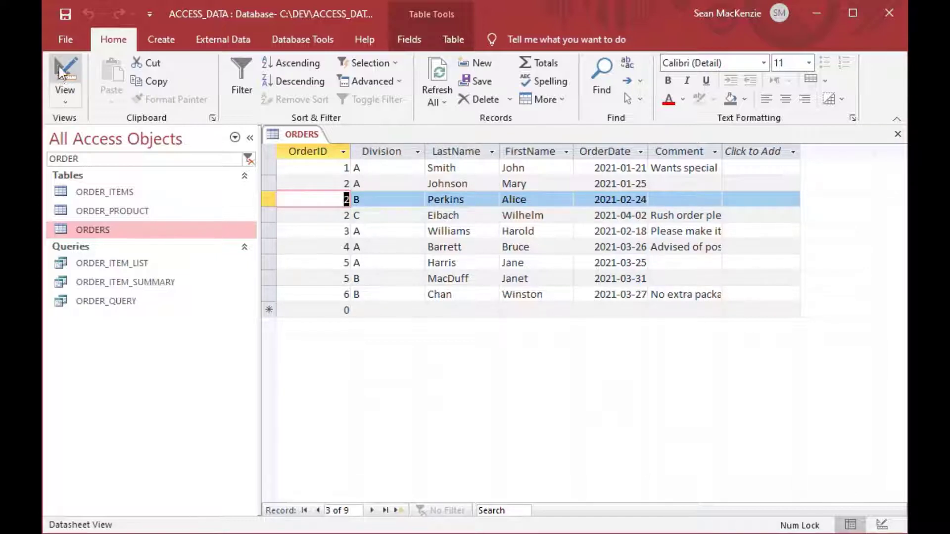
{"action": "left_click", "coordinate": [64, 77]}
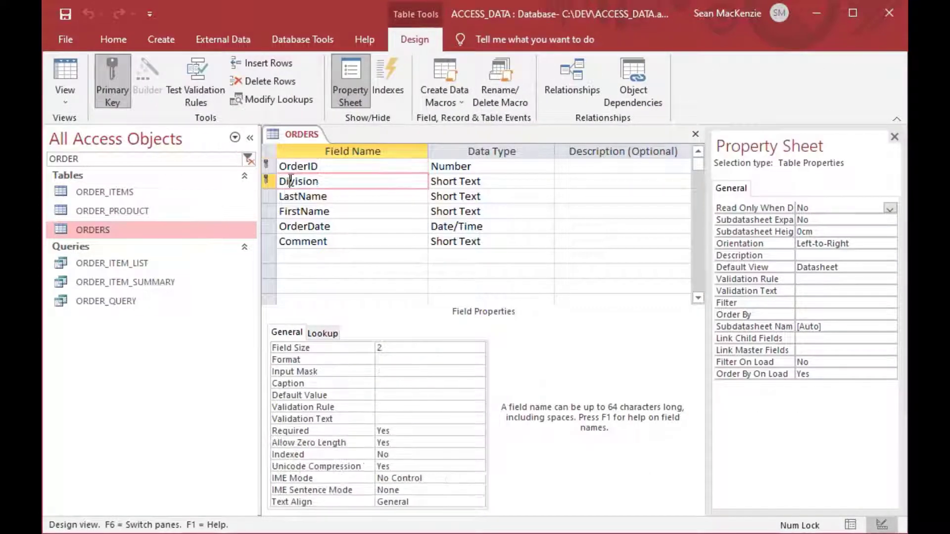
{"action": "left_click", "coordinate": [299, 167]}
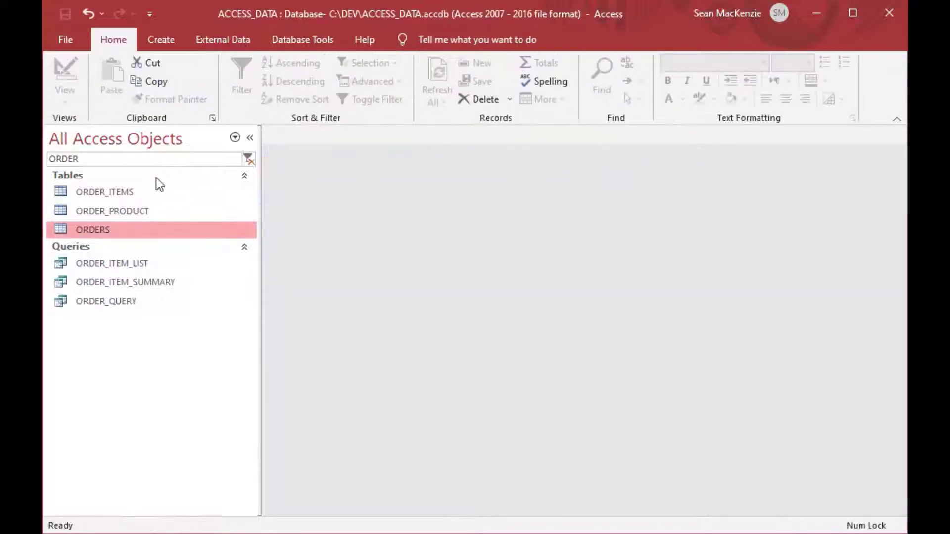
Open ORDER_ITEMS and inspect the items' OrderID values, then close it.
{"action": "double_click", "coordinate": [105, 192]}
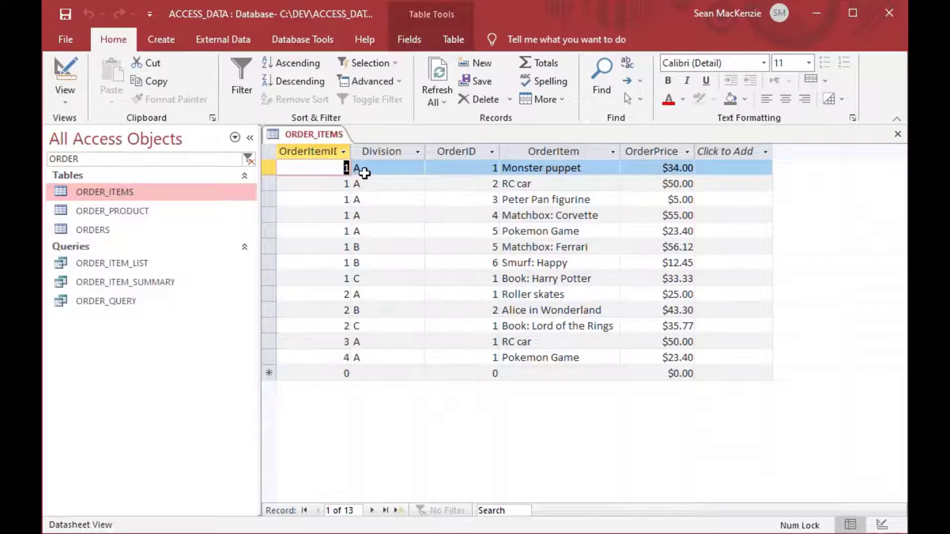
{"action": "left_click", "coordinate": [462, 167]}
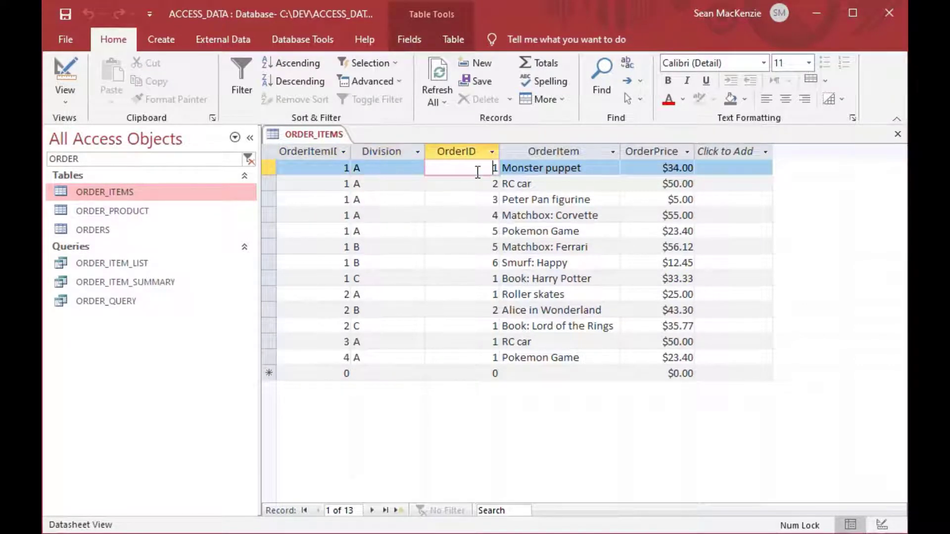
{"action": "mouse_move", "coordinate": [332, 188]}
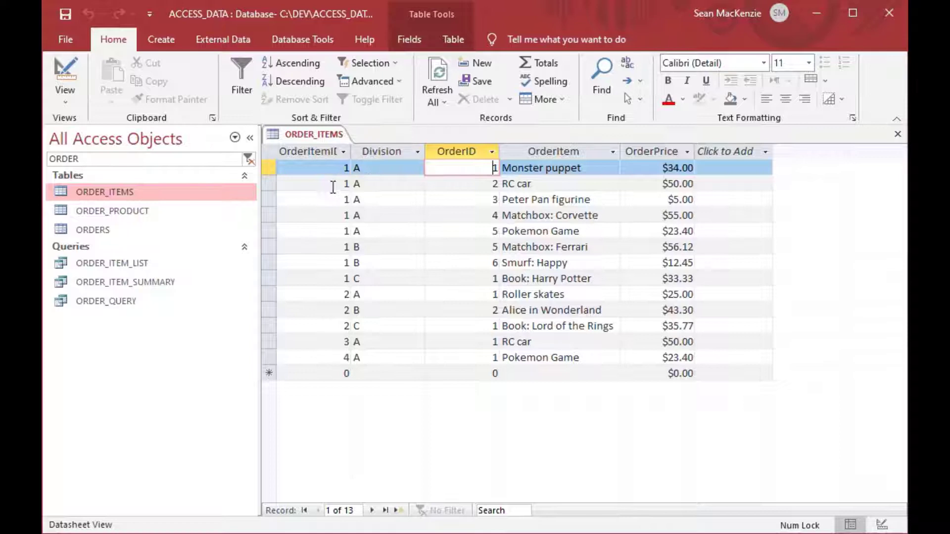
{"action": "left_click", "coordinate": [461, 183]}
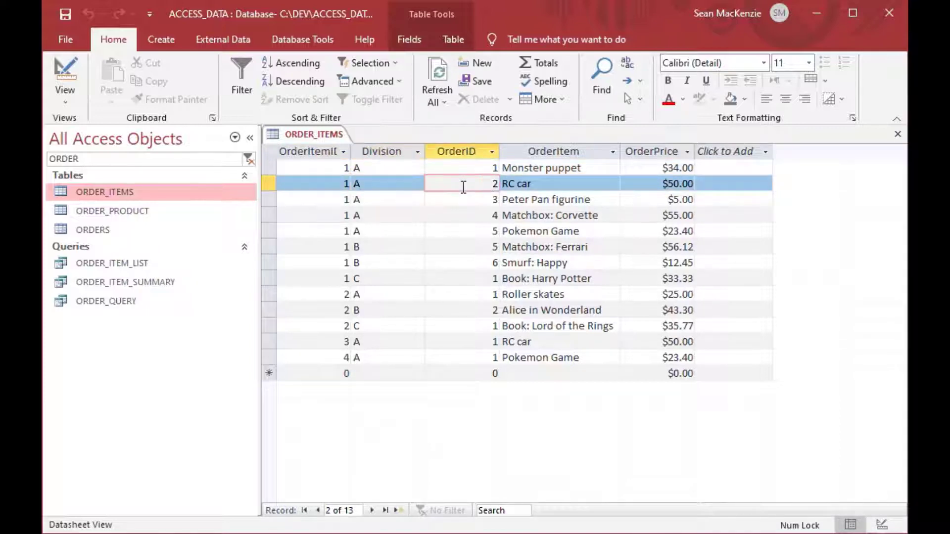
{"action": "mouse_move", "coordinate": [416, 234]}
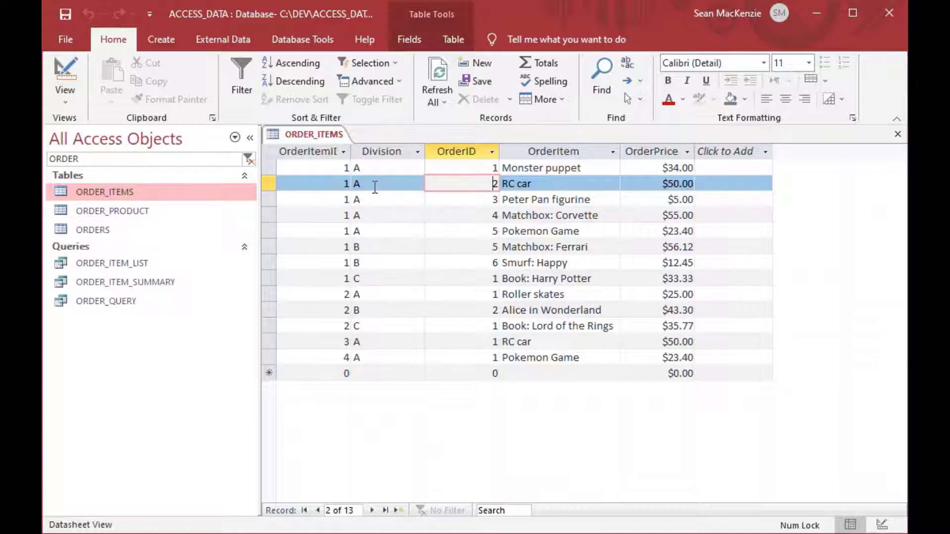
{"action": "left_click", "coordinate": [65, 74]}
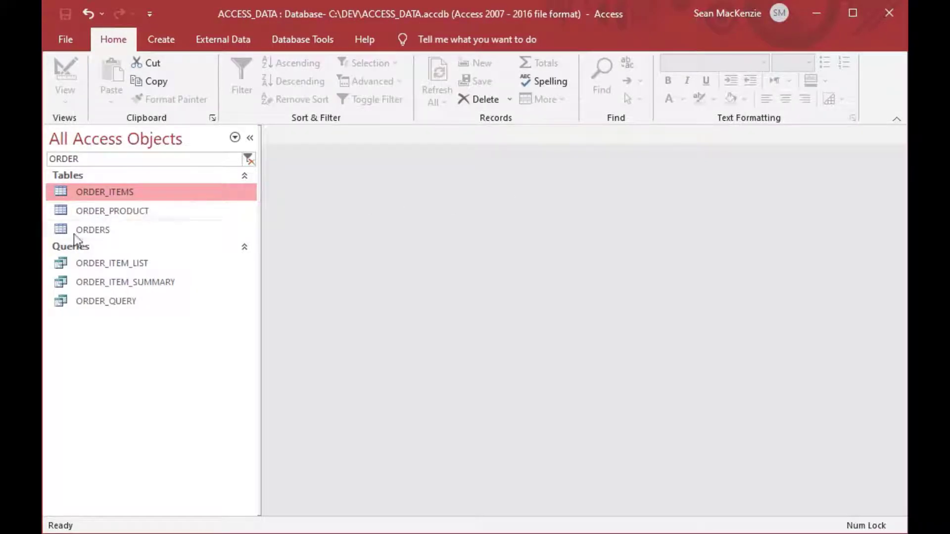
Start the Form Wizard on ORDERS and add all its fields.
{"action": "left_click", "coordinate": [92, 230]}
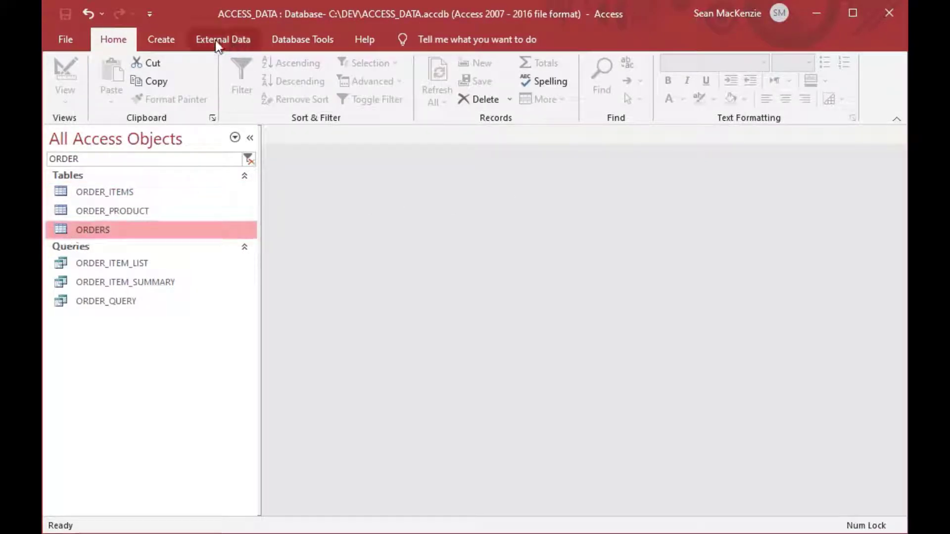
{"action": "left_click", "coordinate": [161, 39]}
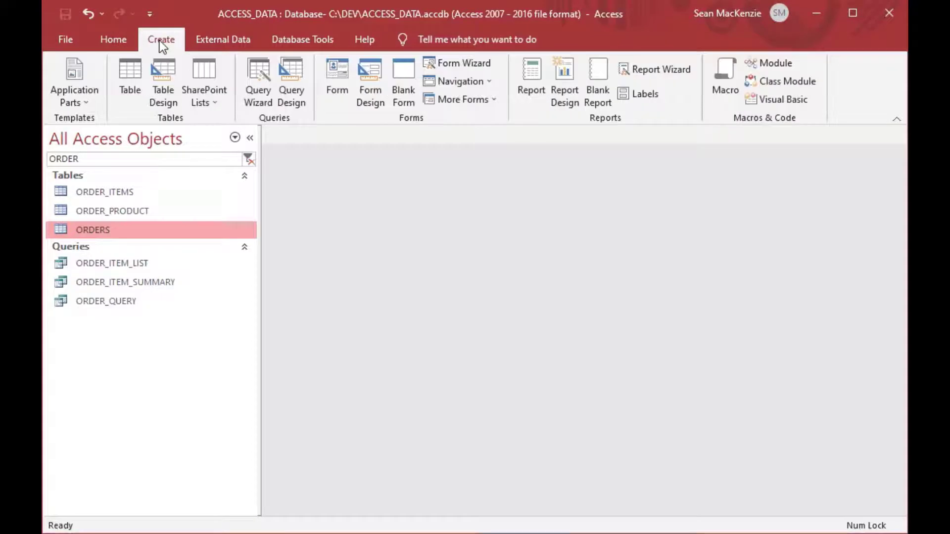
{"action": "left_click", "coordinate": [454, 63]}
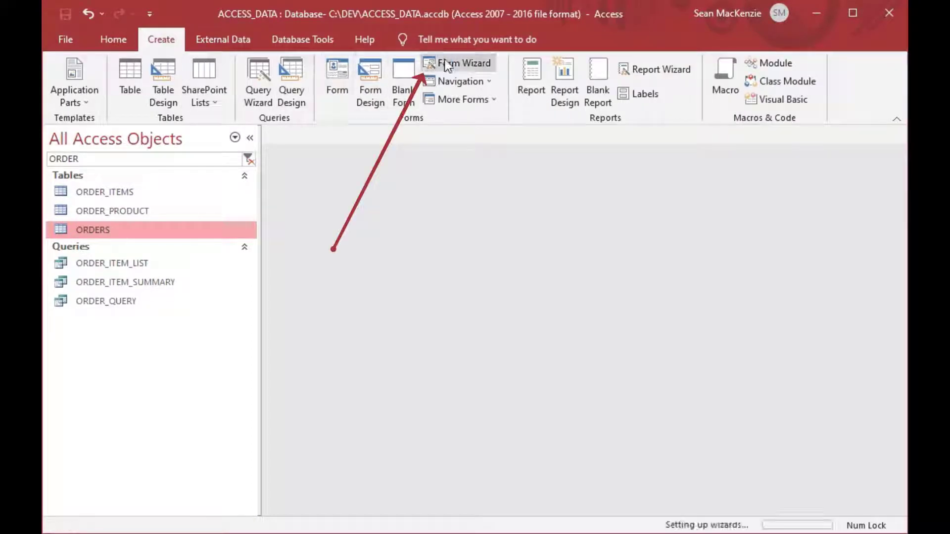
{"action": "left_click", "coordinate": [462, 63]}
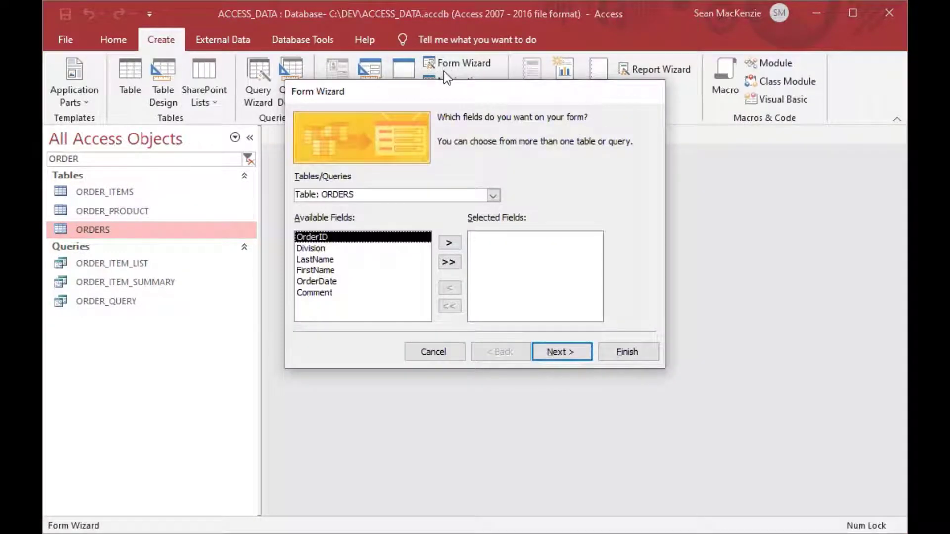
{"action": "mouse_move", "coordinate": [389, 287]}
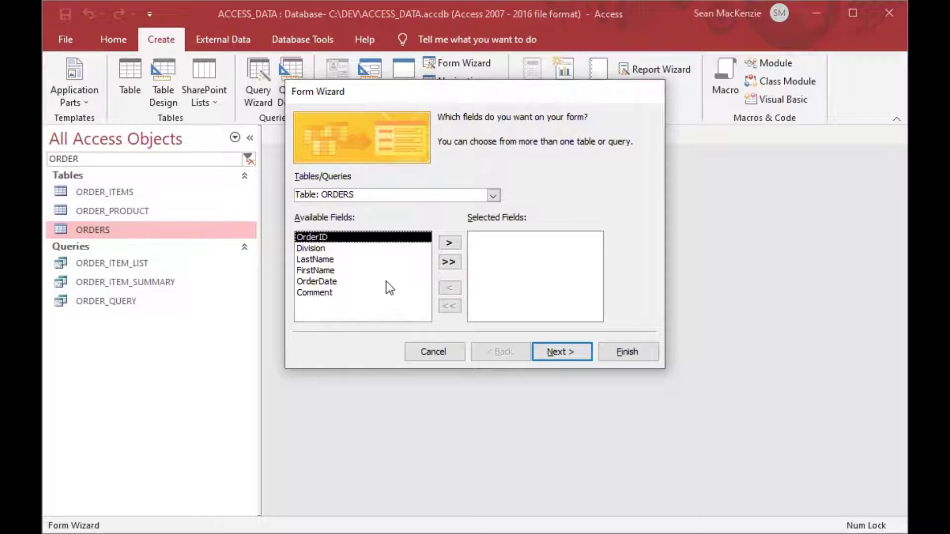
{"action": "left_click", "coordinate": [449, 262]}
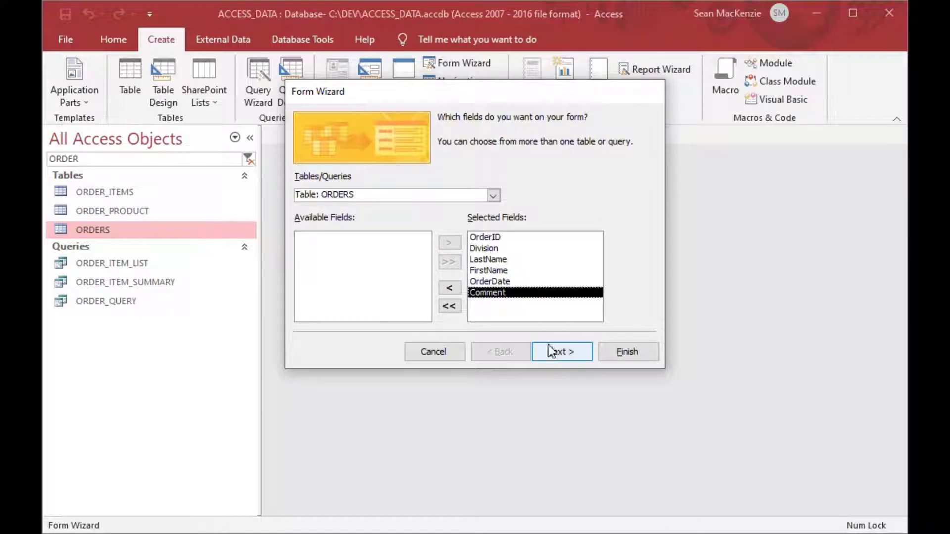
Keep the Columnar layout, title the form ORDERS_FORM, and finish.
{"action": "left_click", "coordinate": [561, 352]}
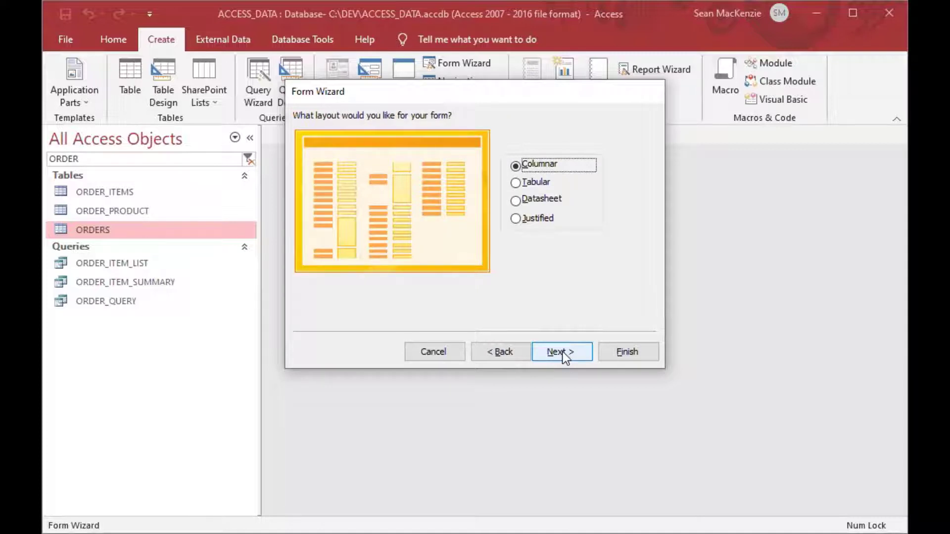
{"action": "left_click", "coordinate": [562, 352]}
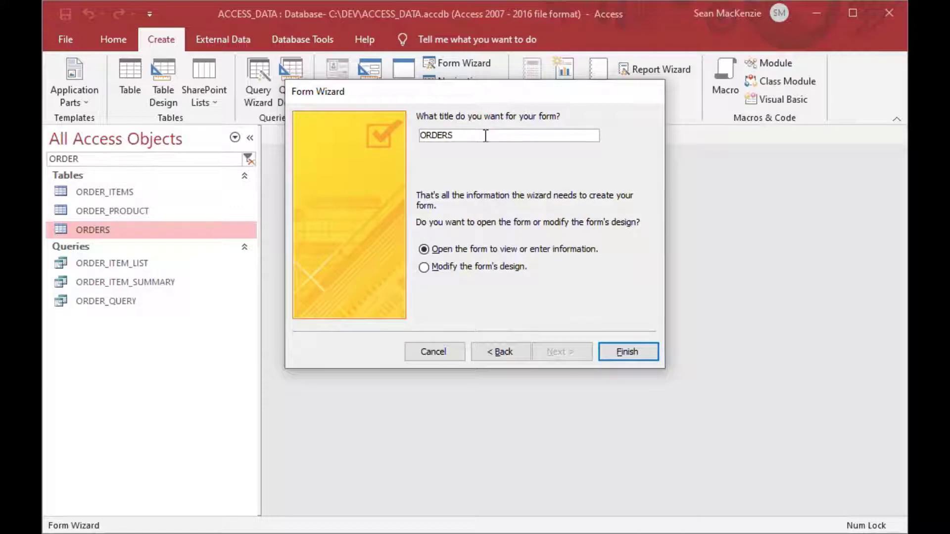
{"action": "type", "text": "_"}
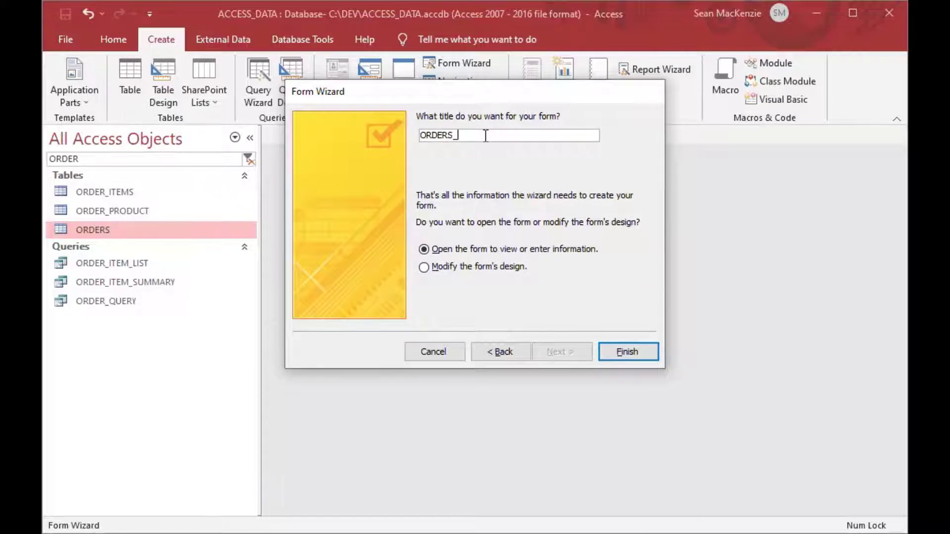
{"action": "type", "text": "FOR"}
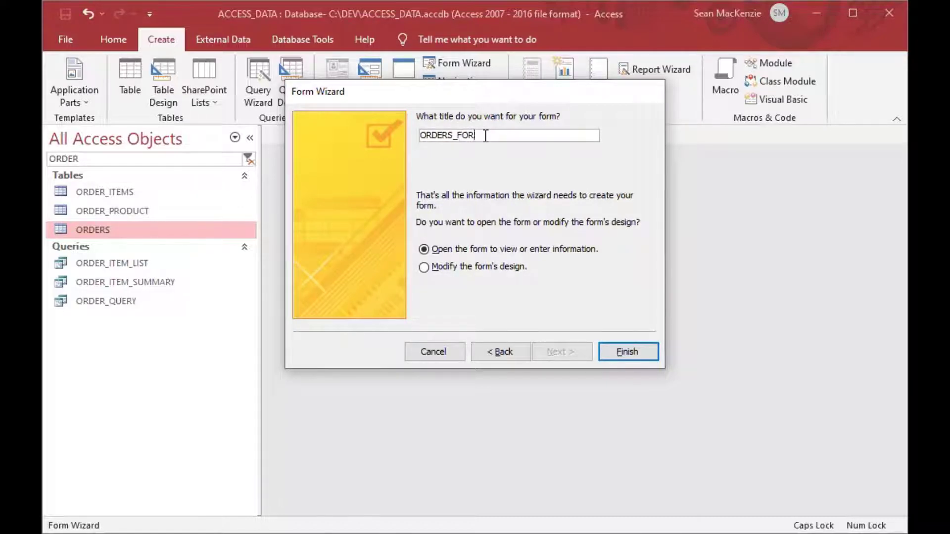
{"action": "type", "text": "M"}
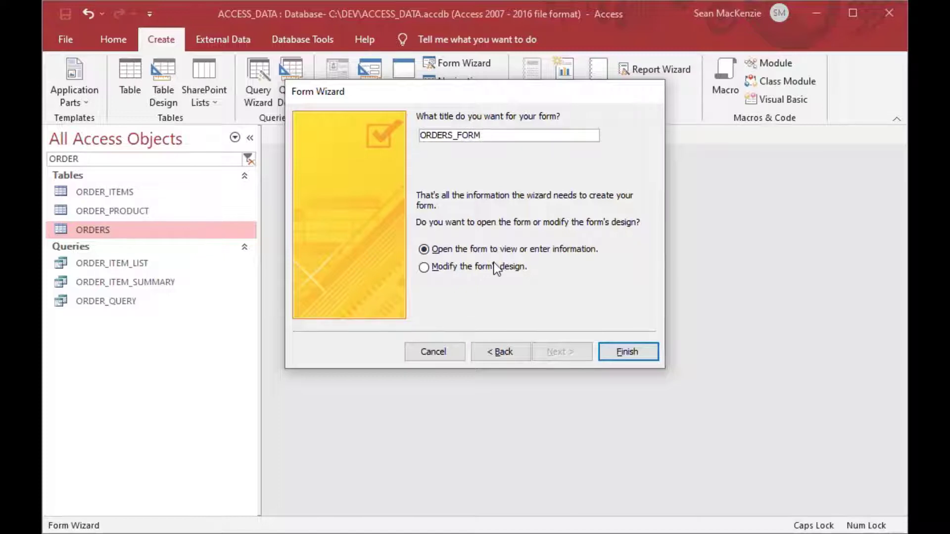
{"action": "left_click", "coordinate": [628, 352]}
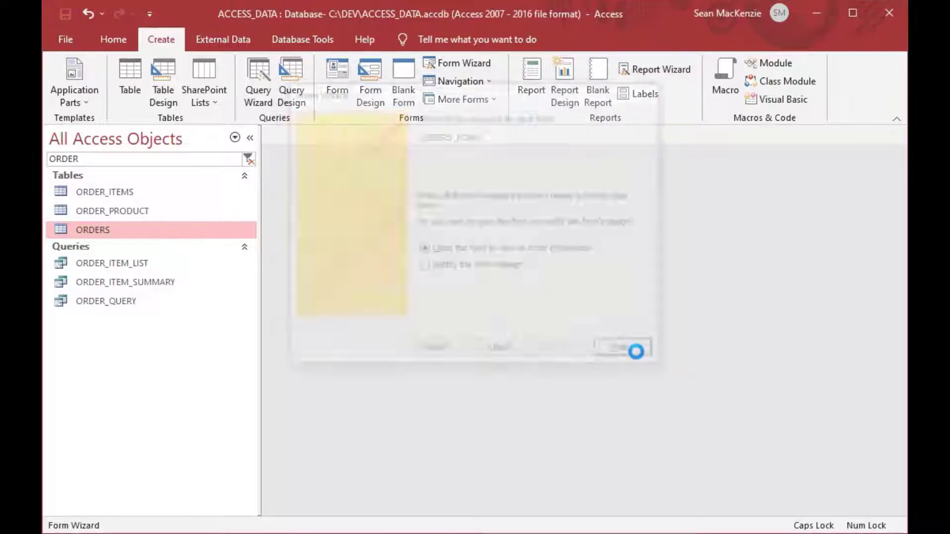
Let ORDERS_FORM open in Form View showing order 1 of 9.
{"action": "left_click", "coordinate": [626, 351]}
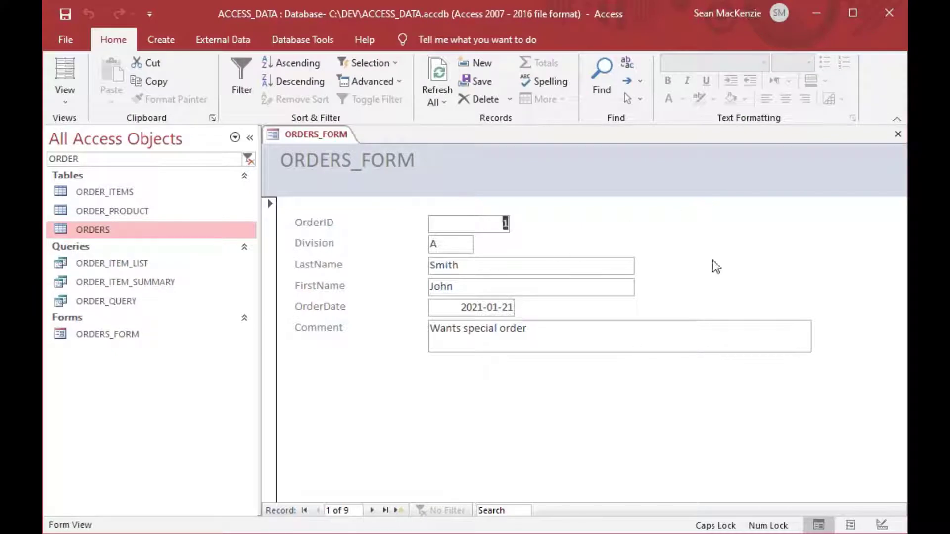
{"action": "mouse_move", "coordinate": [807, 375]}
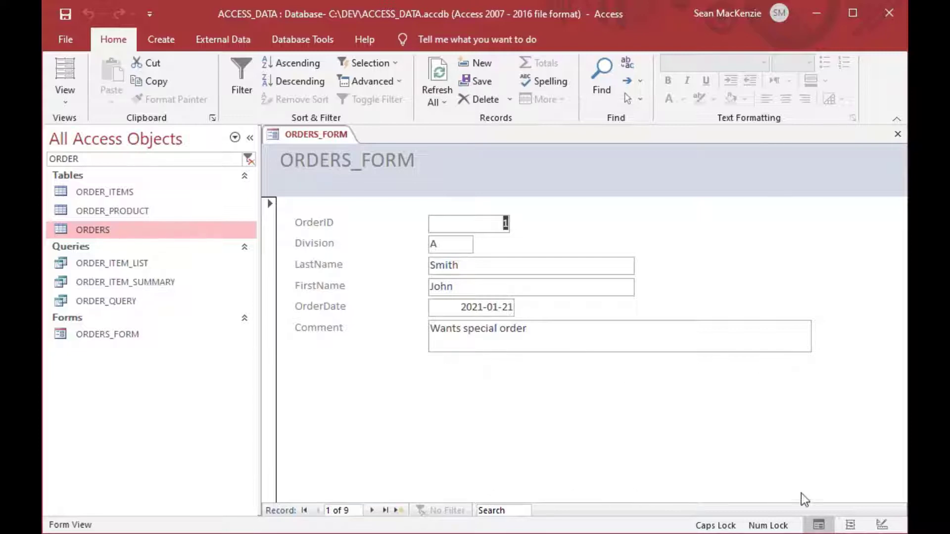
{"action": "mouse_move", "coordinate": [812, 386]}
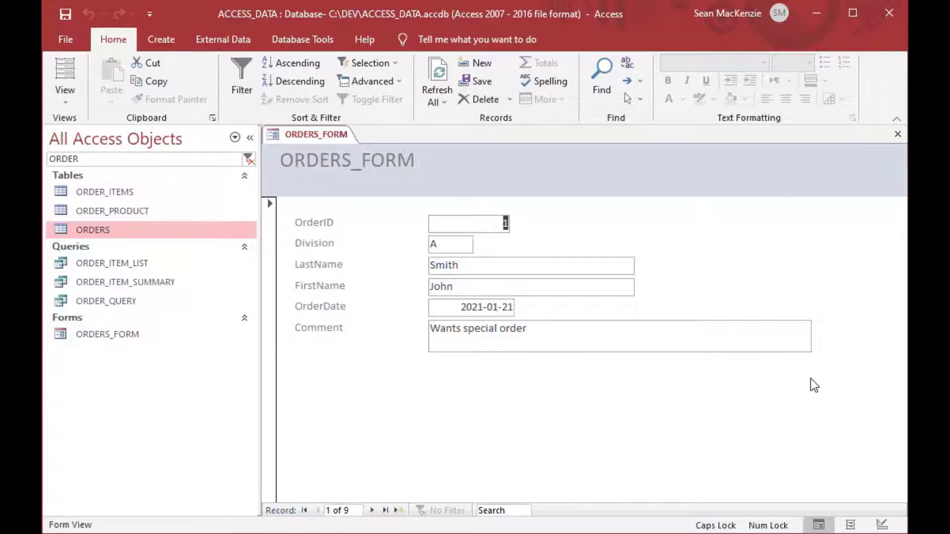
{"action": "mouse_move", "coordinate": [668, 373]}
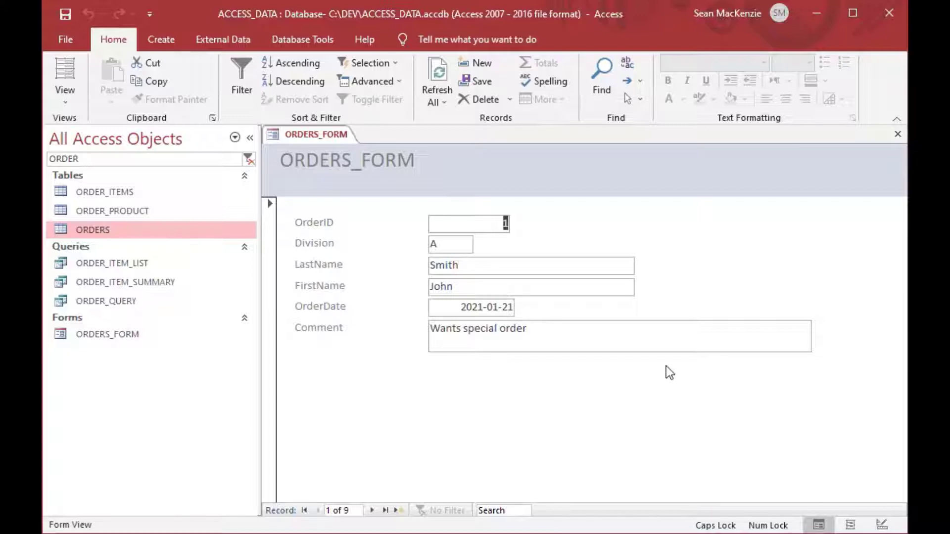
{"action": "mouse_move", "coordinate": [338, 228]}
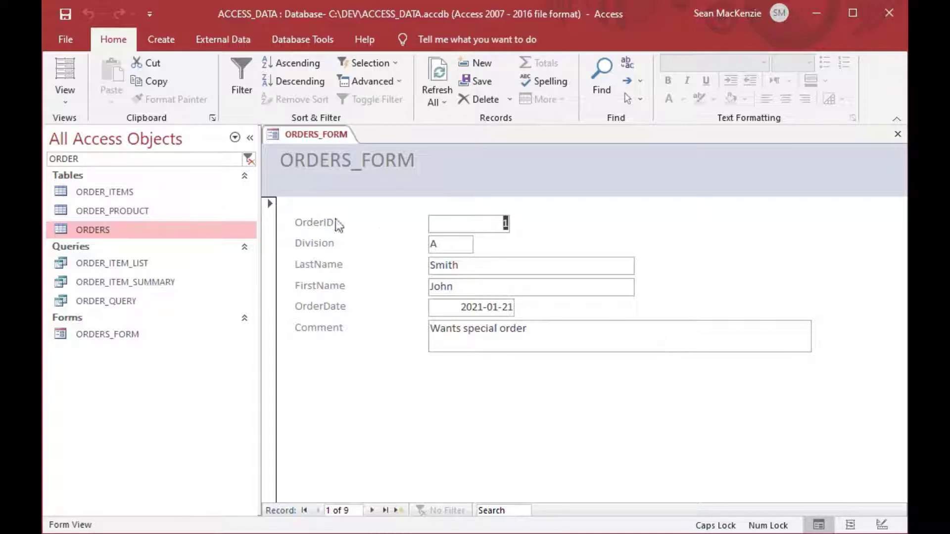
{"action": "mouse_move", "coordinate": [691, 186]}
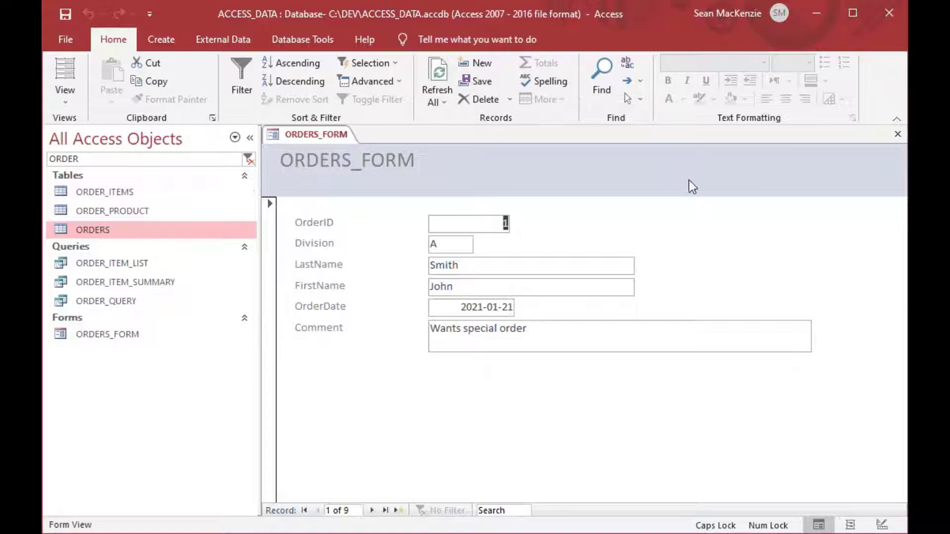
{"action": "mouse_move", "coordinate": [899, 138]}
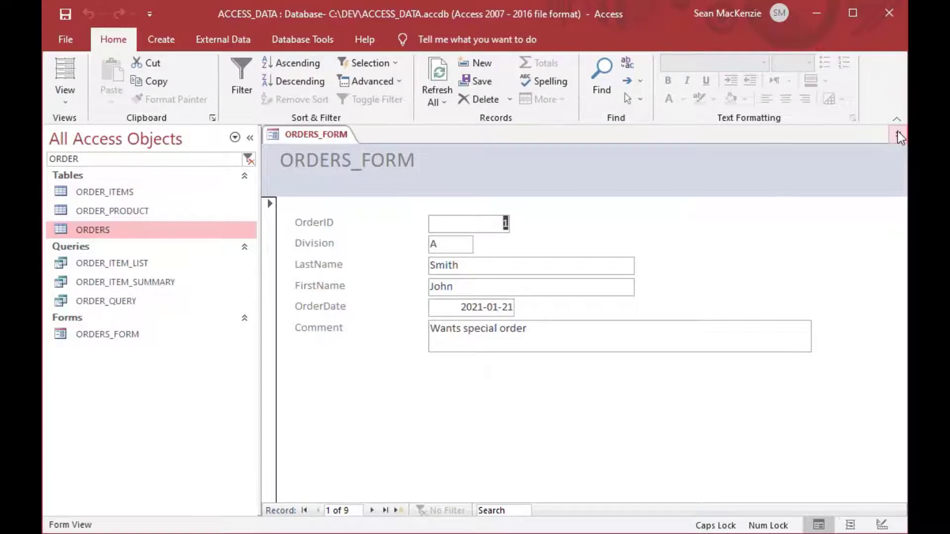
Start a Form Wizard on the ORDER_ITEMS table and add all five fields.
{"action": "left_click", "coordinate": [899, 134]}
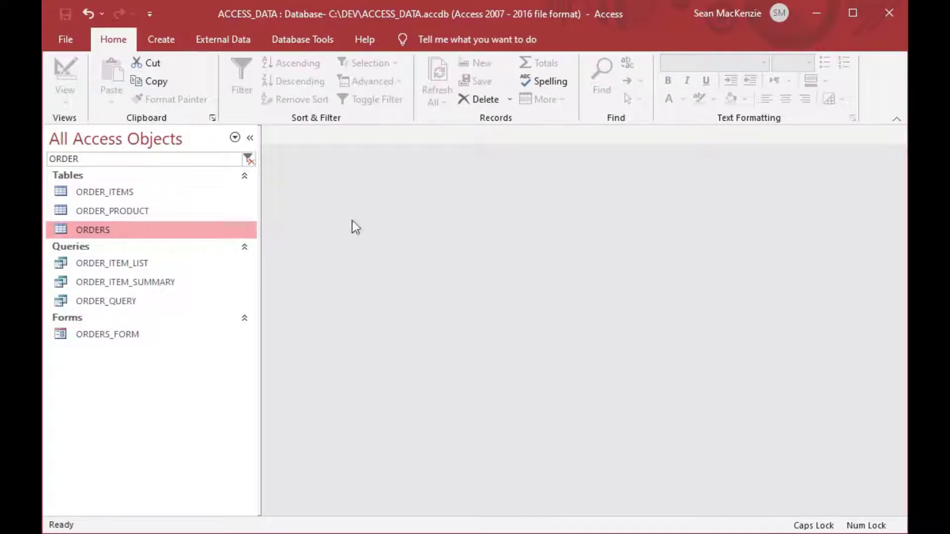
{"action": "mouse_move", "coordinate": [70, 237]}
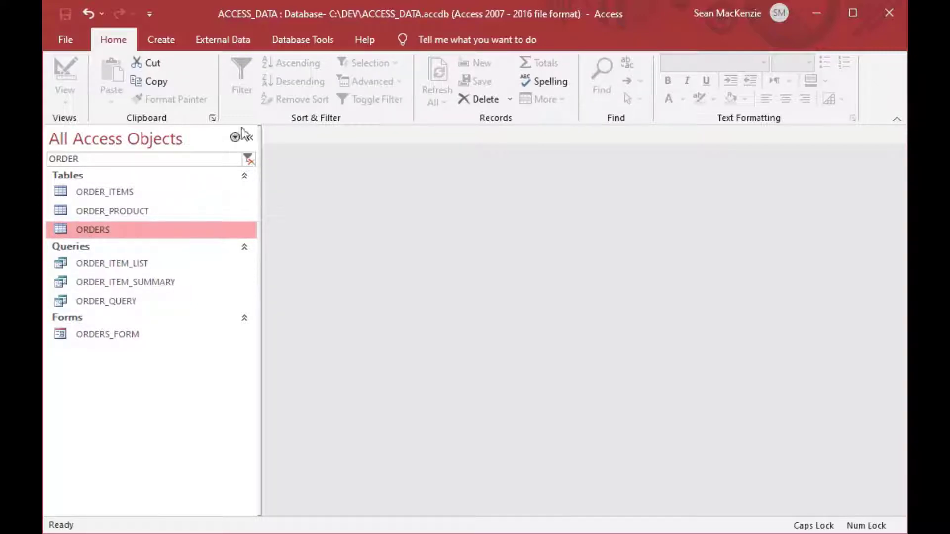
{"action": "left_click", "coordinate": [161, 40]}
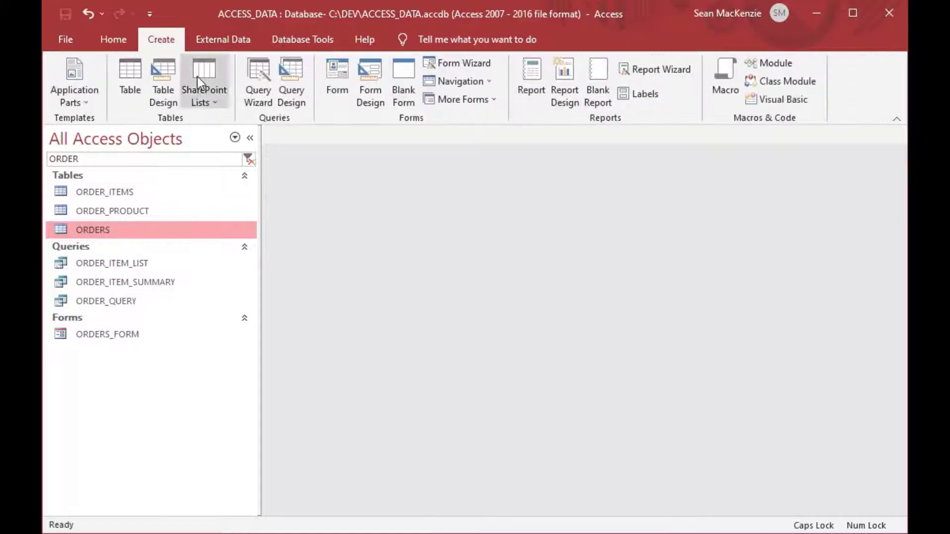
{"action": "mouse_move", "coordinate": [468, 63]}
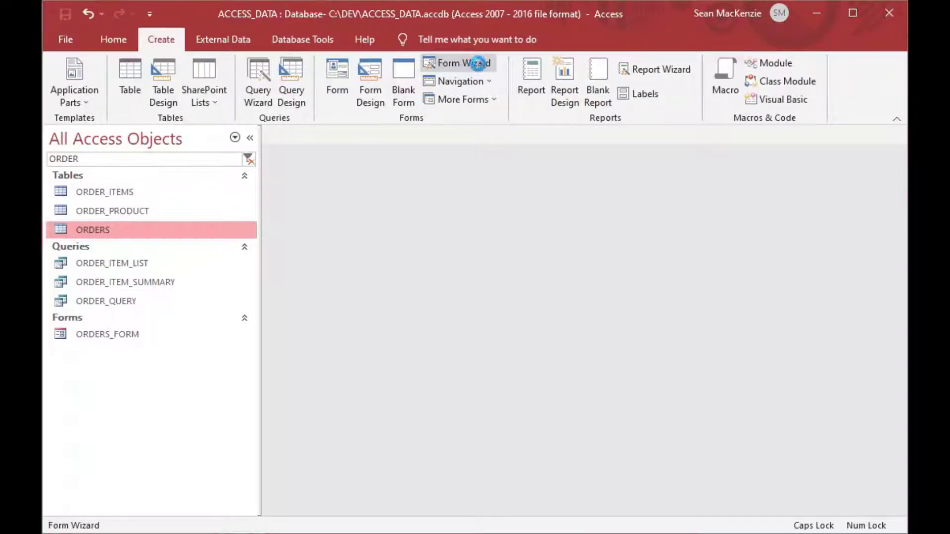
{"action": "left_click", "coordinate": [464, 63]}
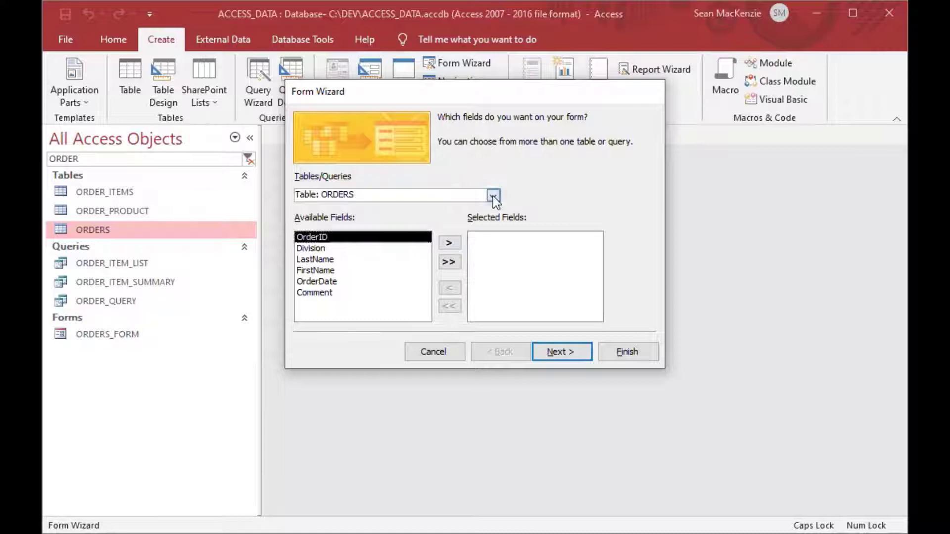
{"action": "left_click", "coordinate": [494, 195]}
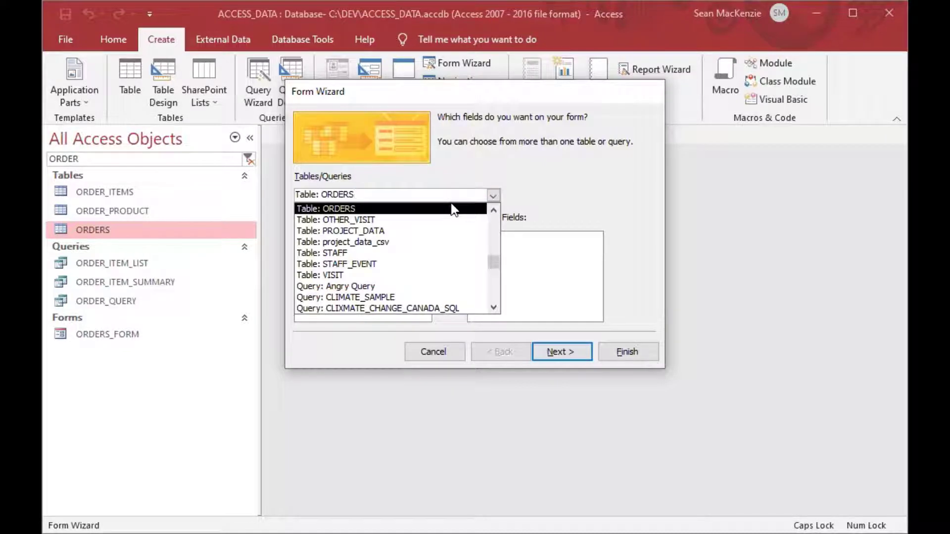
{"action": "left_click", "coordinate": [338, 208]}
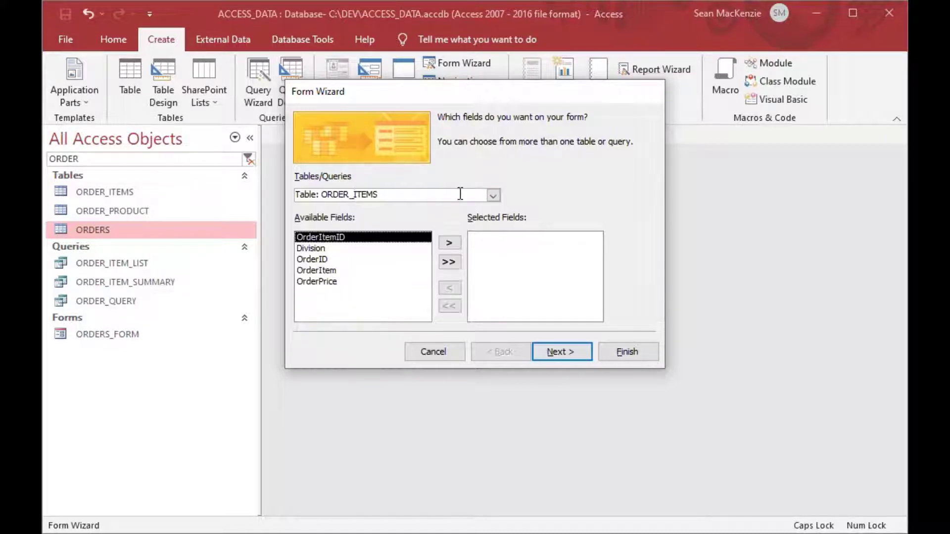
{"action": "mouse_move", "coordinate": [449, 285]}
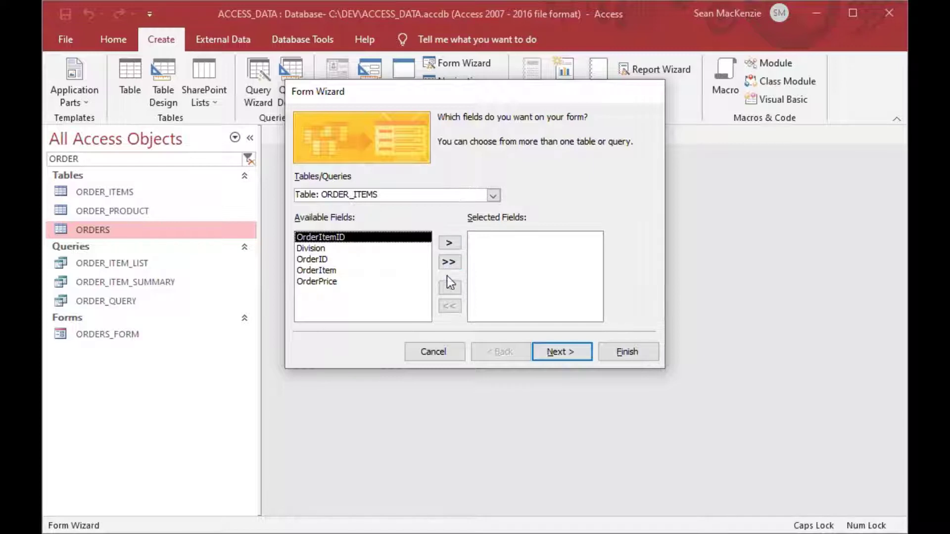
{"action": "left_click", "coordinate": [449, 262]}
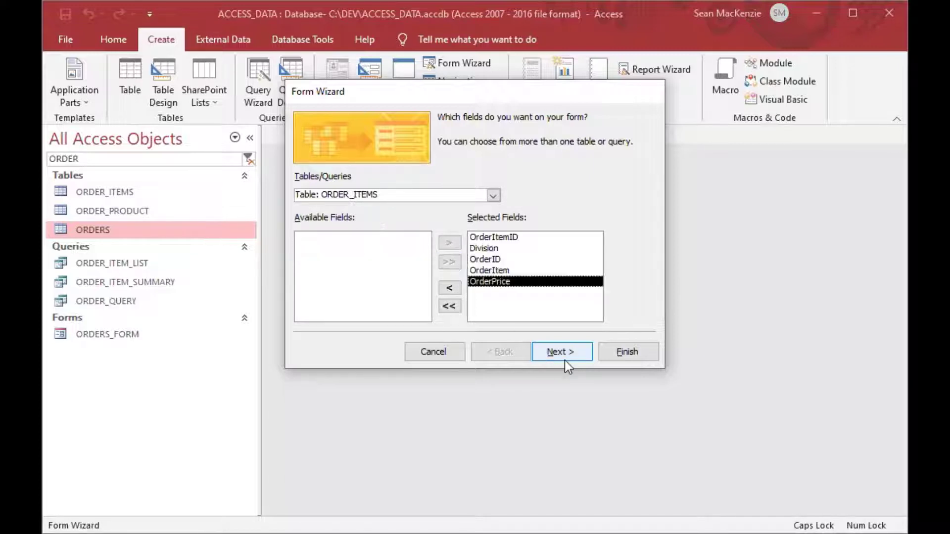
Choose the Tabular layout, title it ORDER_ITEMS_SUBFORM, and finish.
{"action": "left_click", "coordinate": [561, 352]}
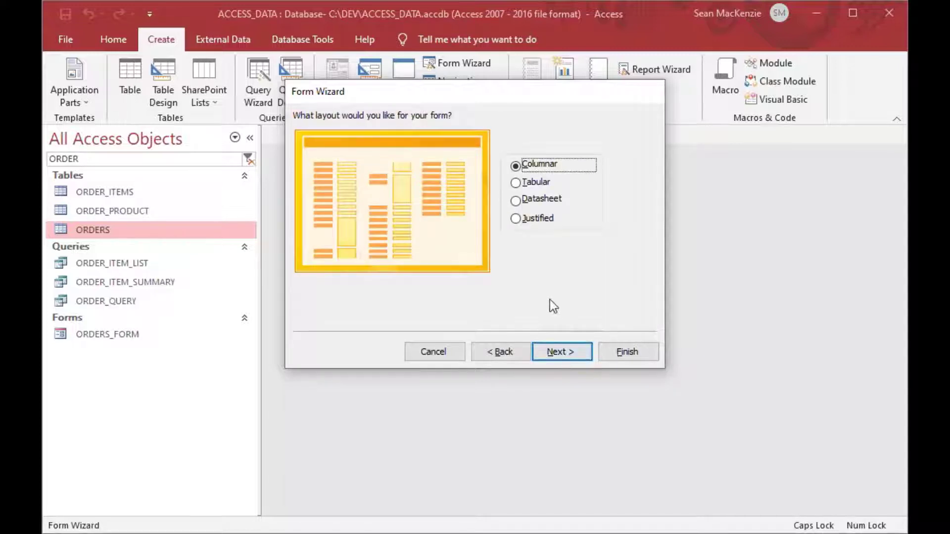
{"action": "left_click", "coordinate": [515, 182]}
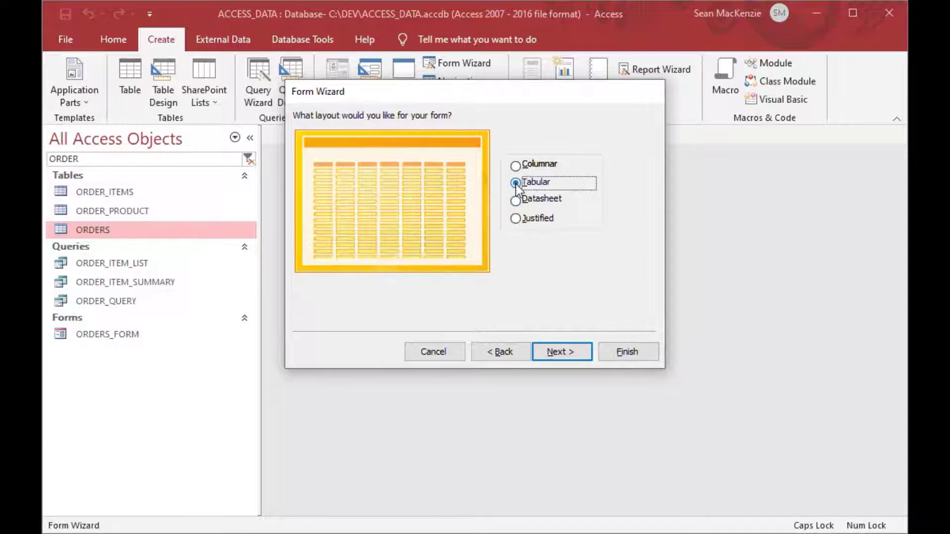
{"action": "mouse_move", "coordinate": [533, 205]}
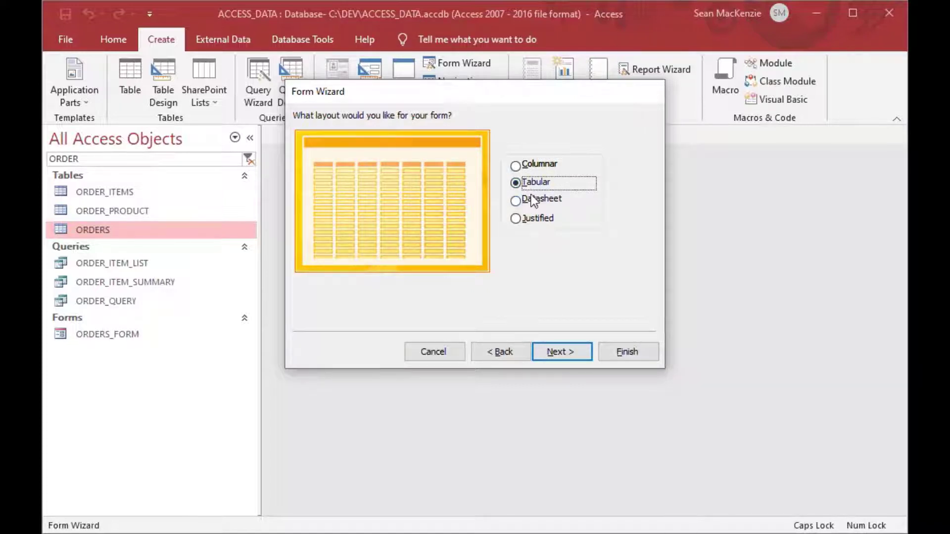
{"action": "left_click", "coordinate": [561, 352]}
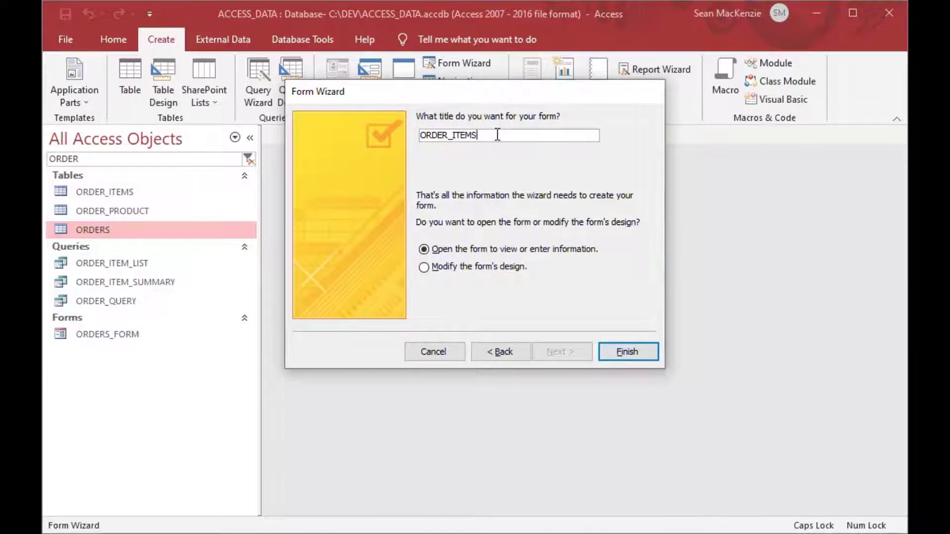
{"action": "type", "text": "_SUBFORM"}
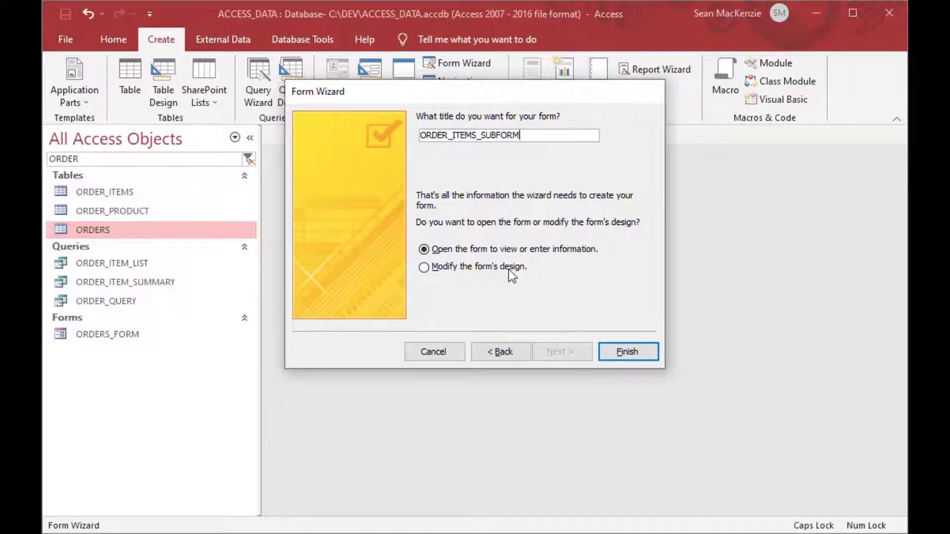
{"action": "left_click", "coordinate": [628, 352]}
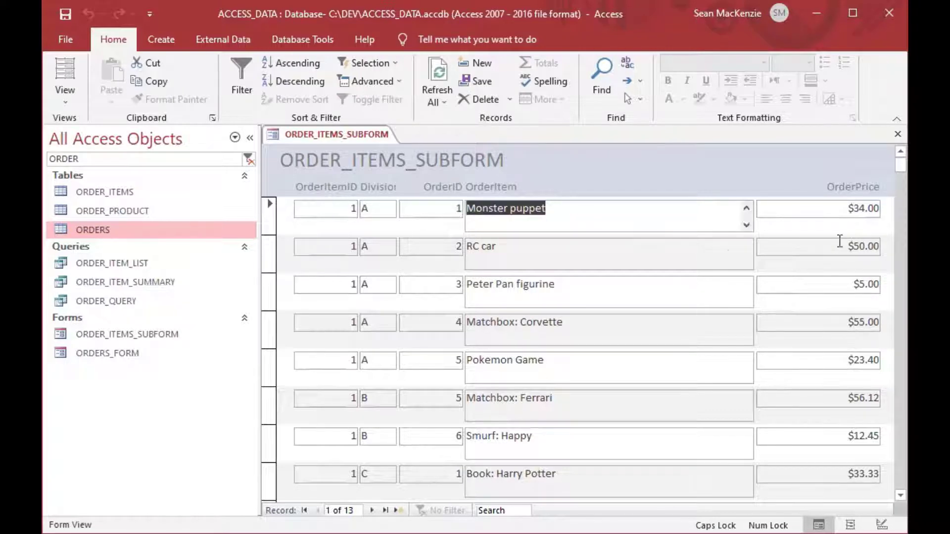
Close the ORDER_ITEMS_SUBFORM tab, leaving both forms listed under Forms.
{"action": "left_click", "coordinate": [863, 209]}
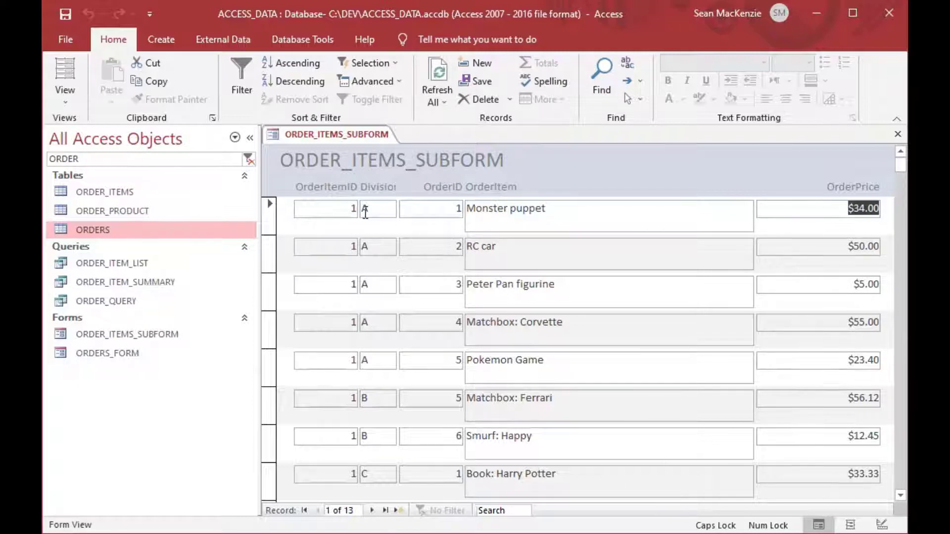
{"action": "mouse_move", "coordinate": [391, 251]}
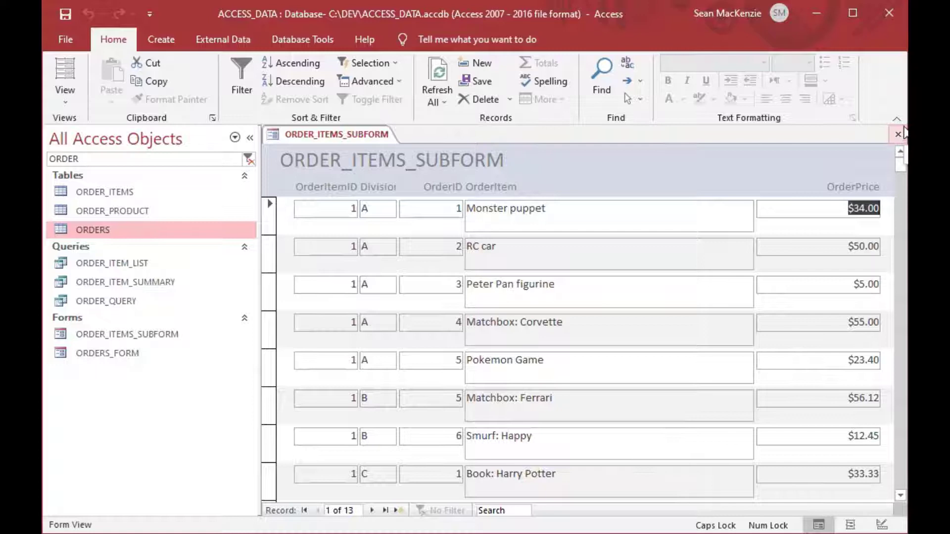
{"action": "mouse_move", "coordinate": [900, 137]}
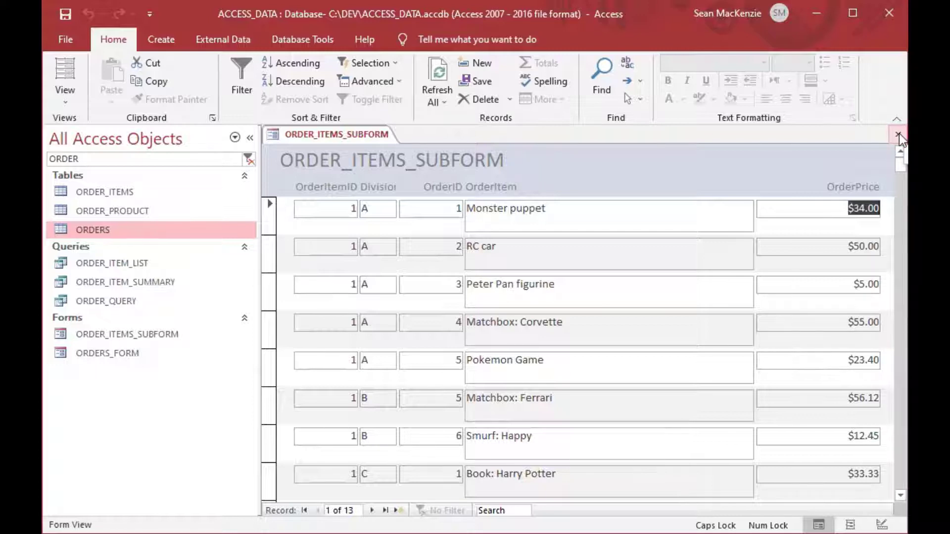
{"action": "left_click", "coordinate": [897, 135]}
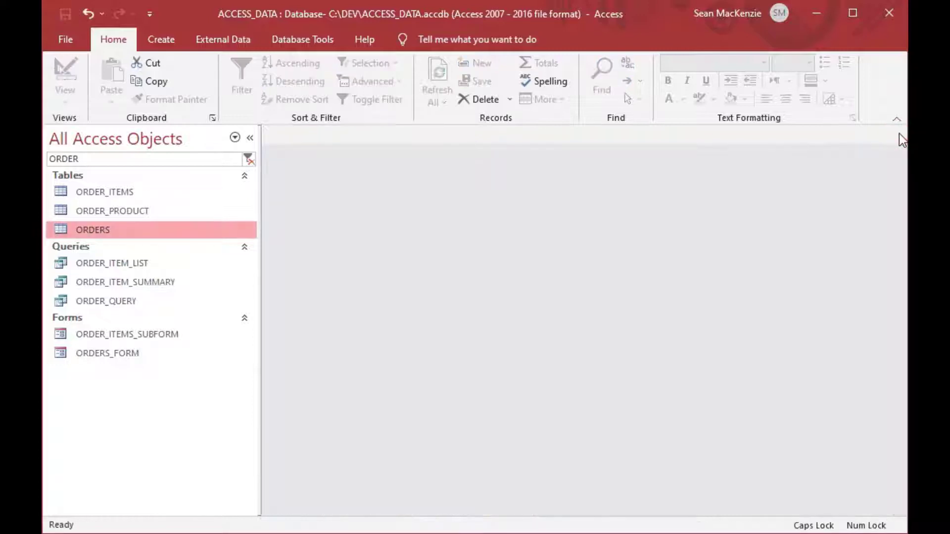
{"action": "mouse_move", "coordinate": [361, 262]}
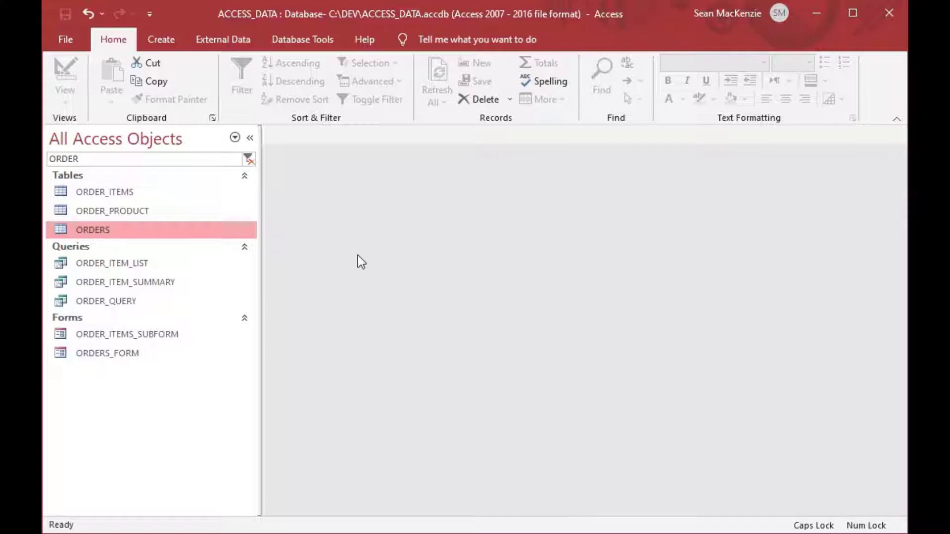
{"action": "mouse_move", "coordinate": [187, 279]}
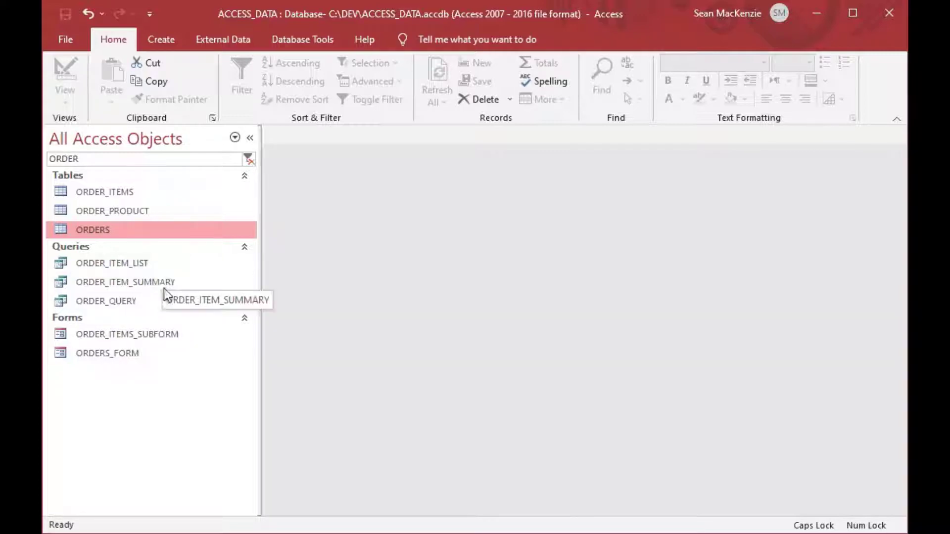
{"action": "mouse_move", "coordinate": [77, 336]}
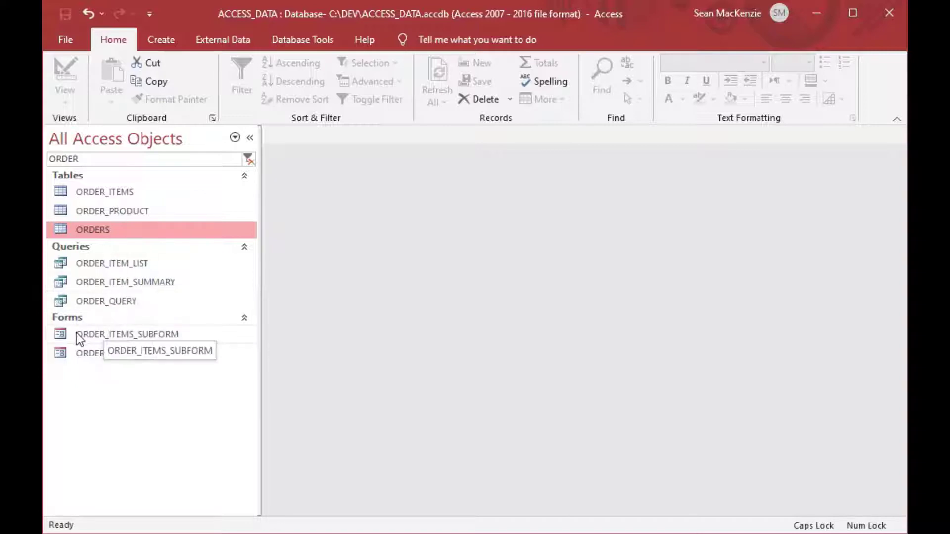
Open ORDERS_FORM in Design View, enlarging the detail area and widening Comment.
{"action": "right_click", "coordinate": [108, 353]}
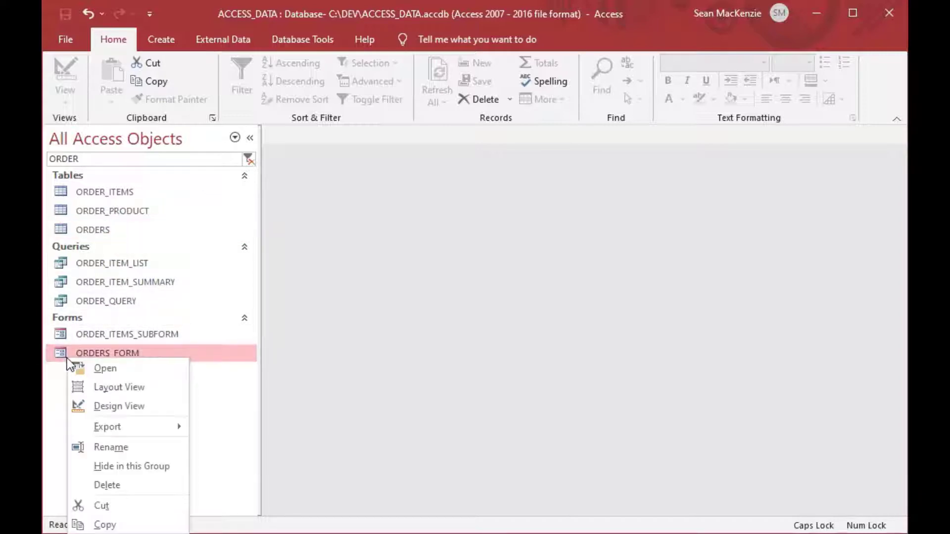
{"action": "mouse_move", "coordinate": [117, 406]}
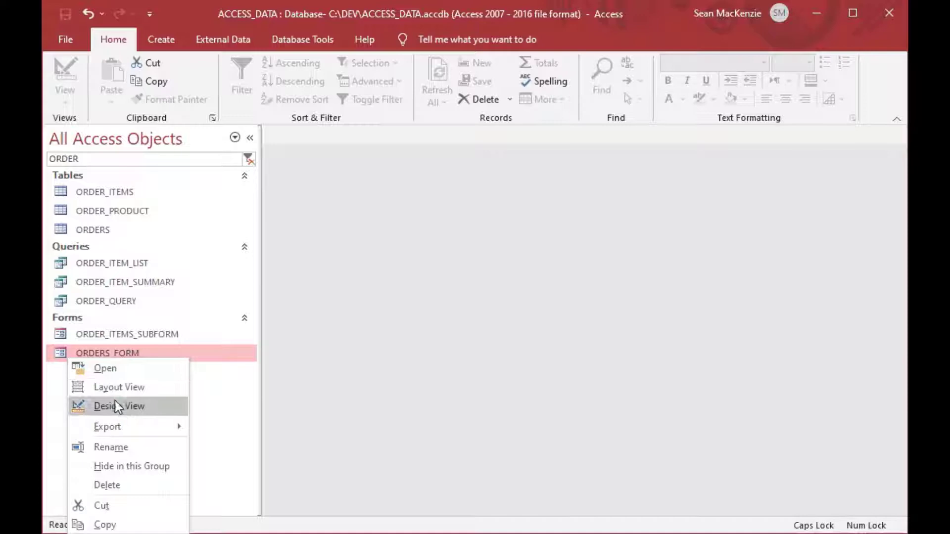
{"action": "left_click", "coordinate": [118, 406]}
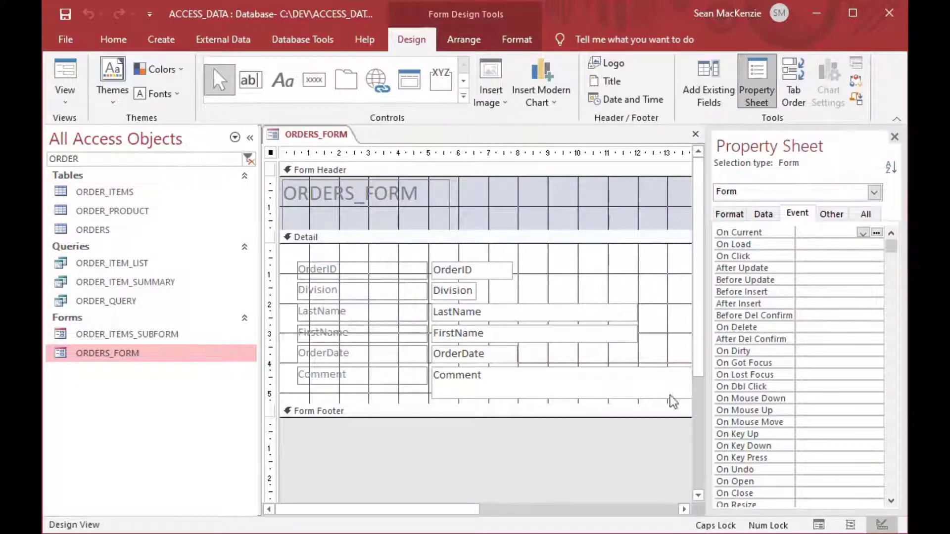
{"action": "mouse_move", "coordinate": [703, 342]}
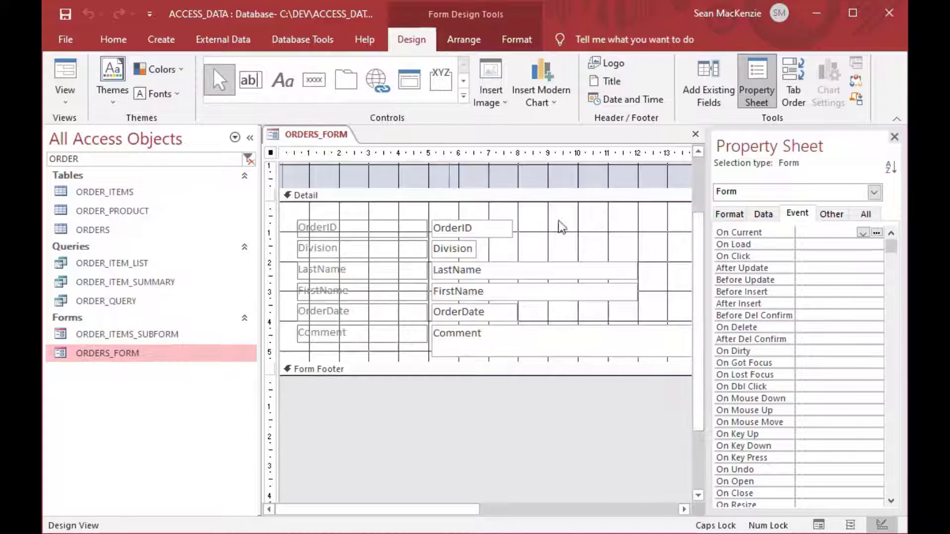
{"action": "left_click", "coordinate": [471, 228]}
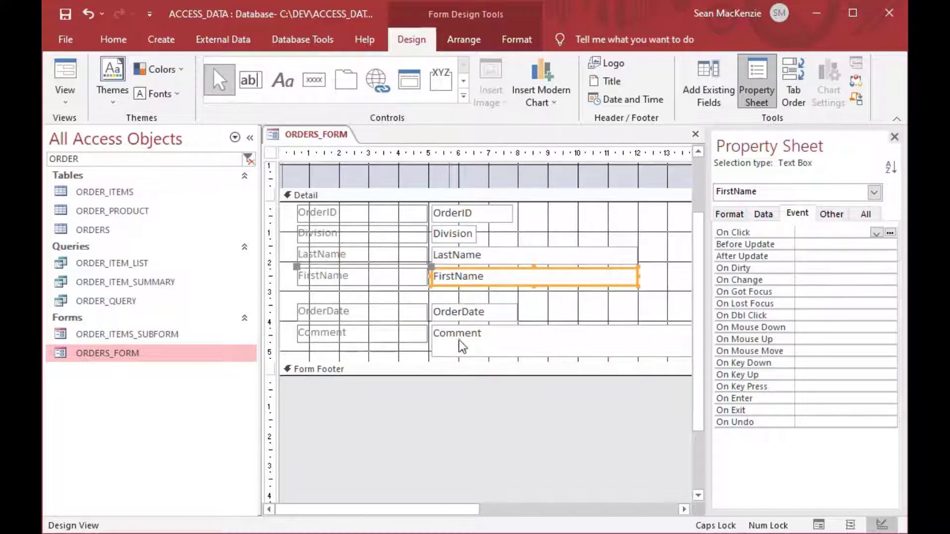
{"action": "left_click", "coordinate": [466, 302]}
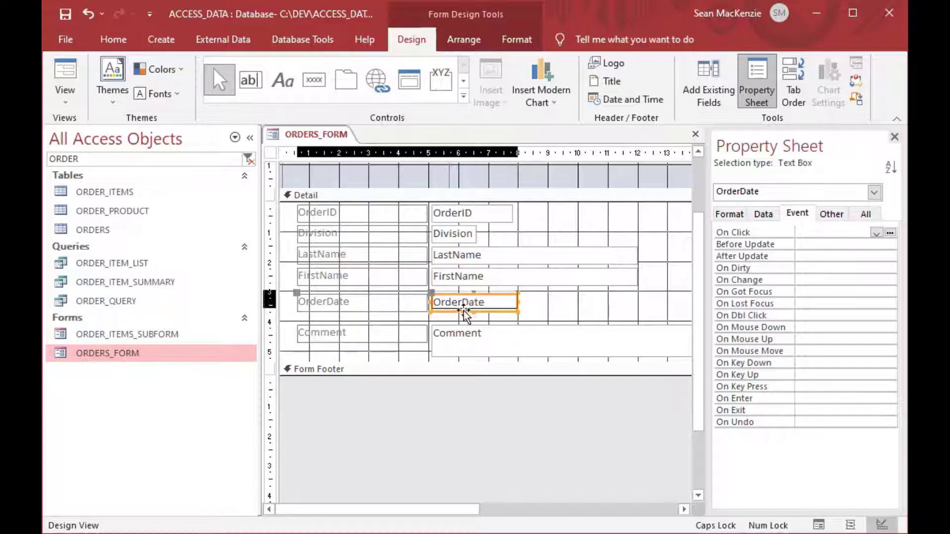
{"action": "left_click", "coordinate": [462, 341]}
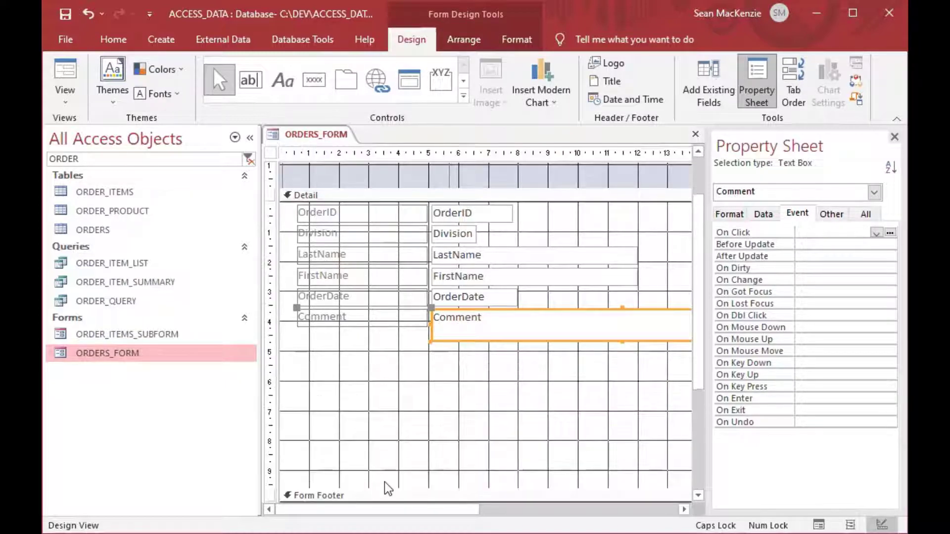
{"action": "mouse_move", "coordinate": [417, 513]}
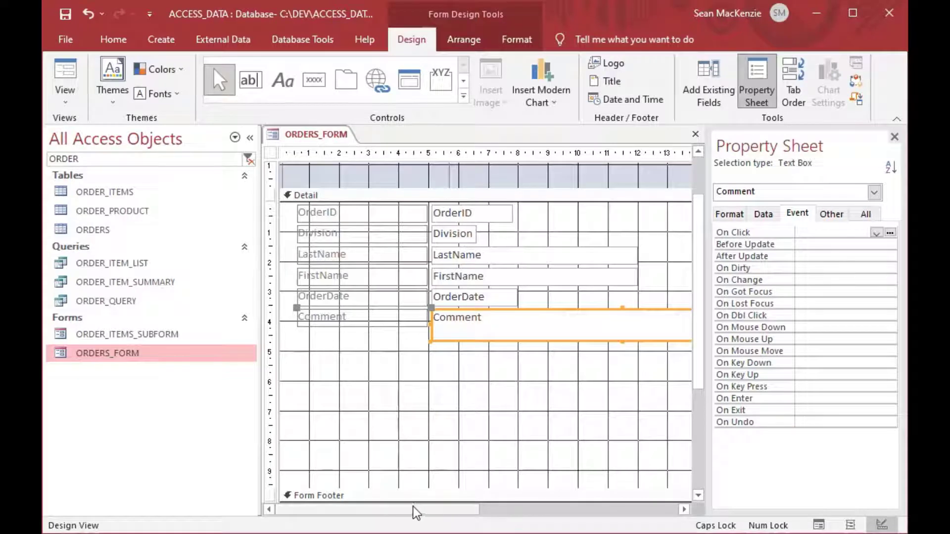
{"action": "left_click", "coordinate": [896, 136]}
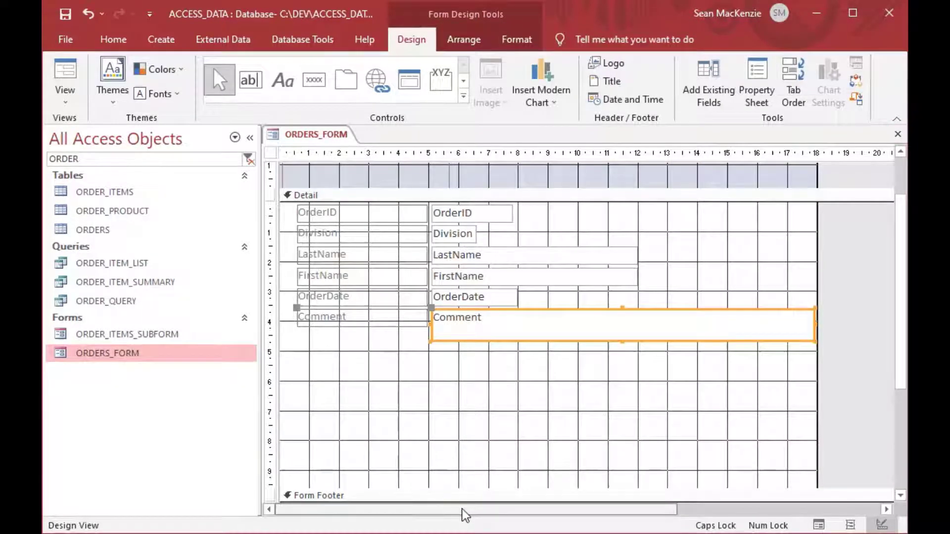
{"action": "mouse_move", "coordinate": [311, 422]}
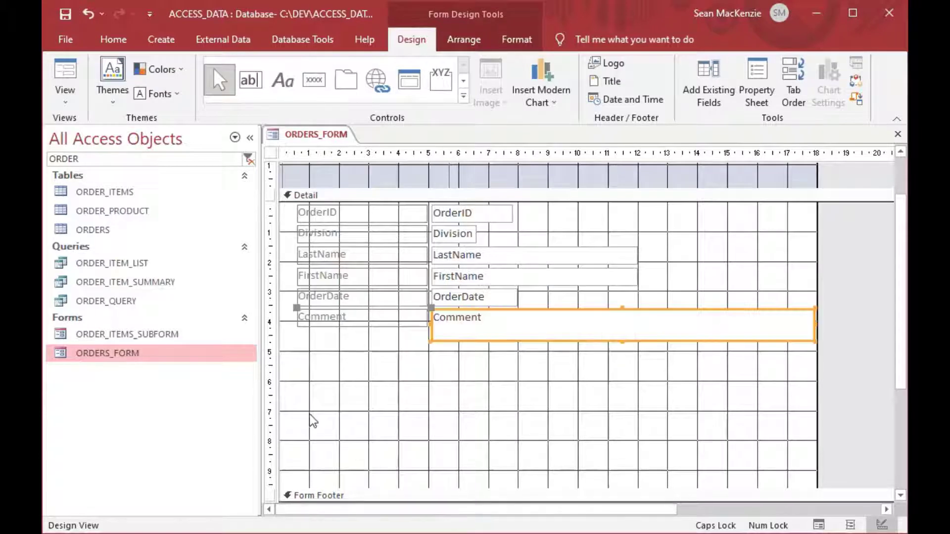
Drop ORDER_ITEMS_SUBFORM below Comment and relabel its caption ITEMS.
{"action": "left_click", "coordinate": [126, 334]}
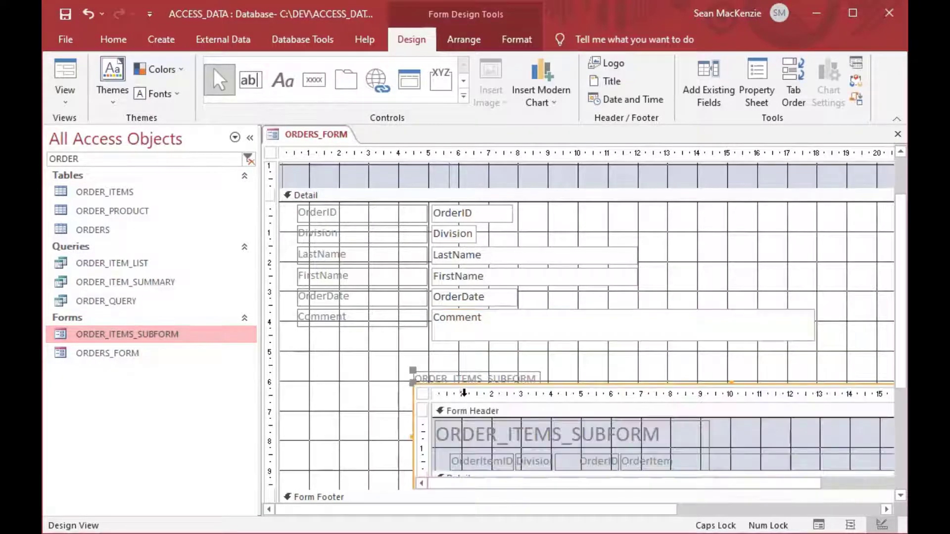
{"action": "mouse_move", "coordinate": [684, 420]}
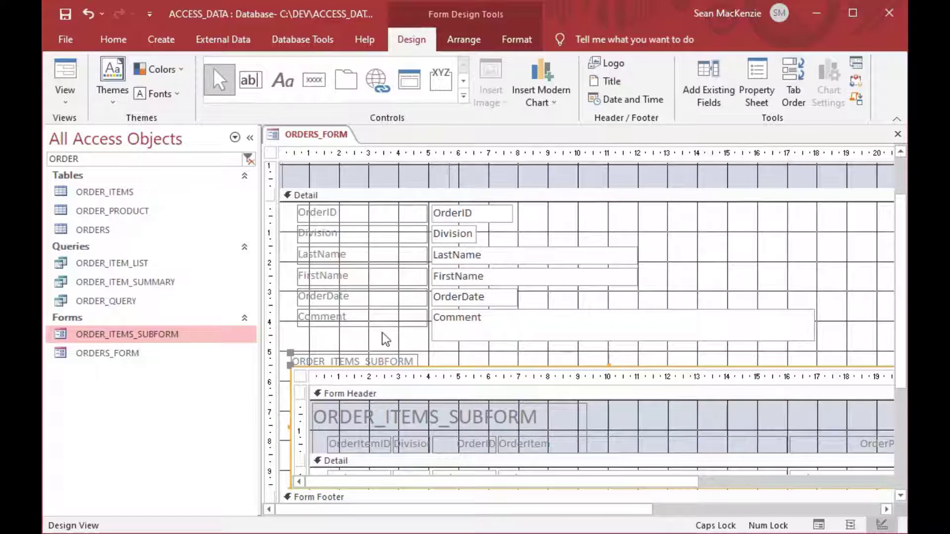
{"action": "left_click", "coordinate": [757, 79]}
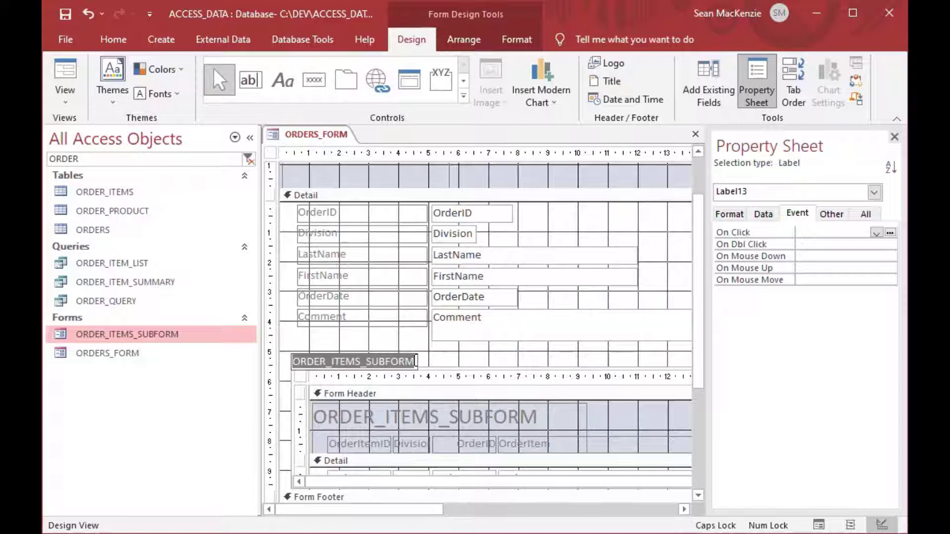
{"action": "type", "text": "ITEMS"}
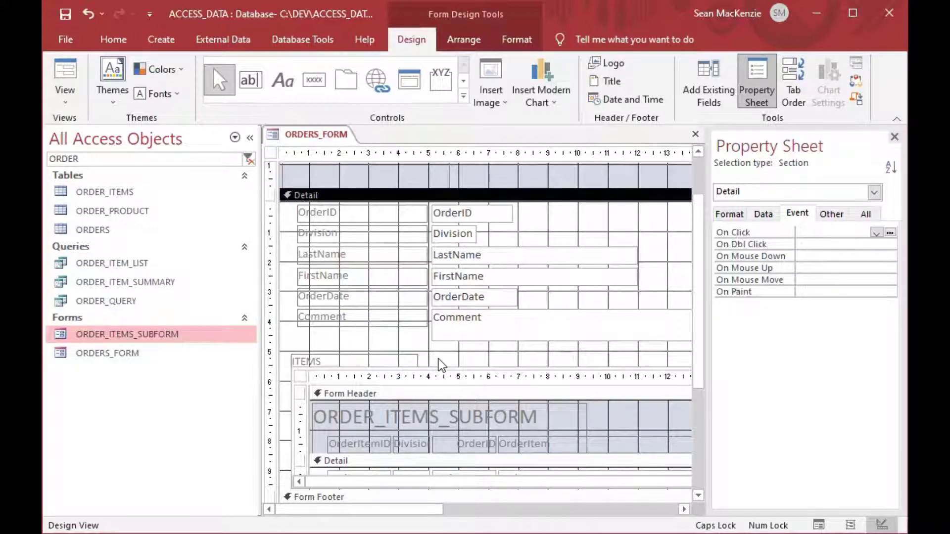
{"action": "mouse_move", "coordinate": [62, 99]}
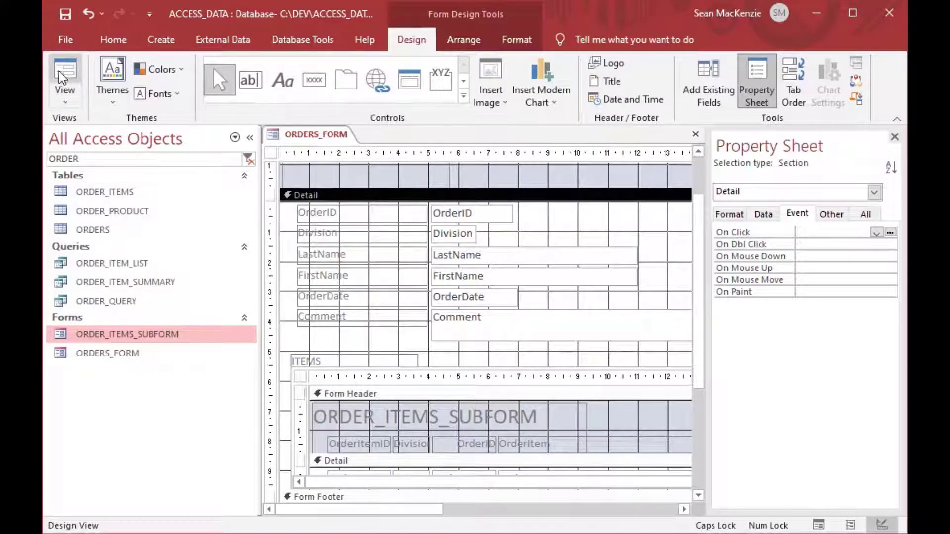
View ORDERS_FORM live, scroll through order 1's ITEMS rows, then close it.
{"action": "left_click", "coordinate": [64, 74]}
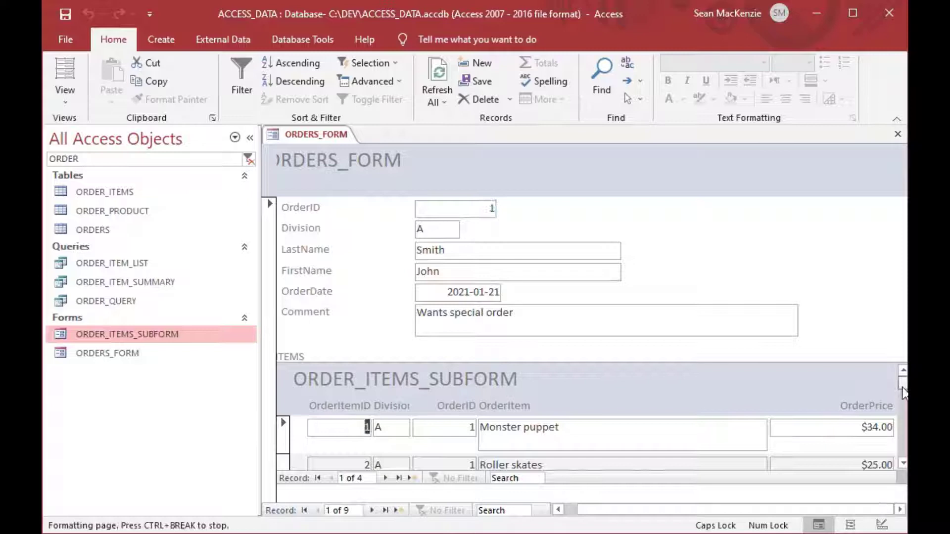
{"action": "scroll", "scroll_direction": "down", "scroll_amount": 3}
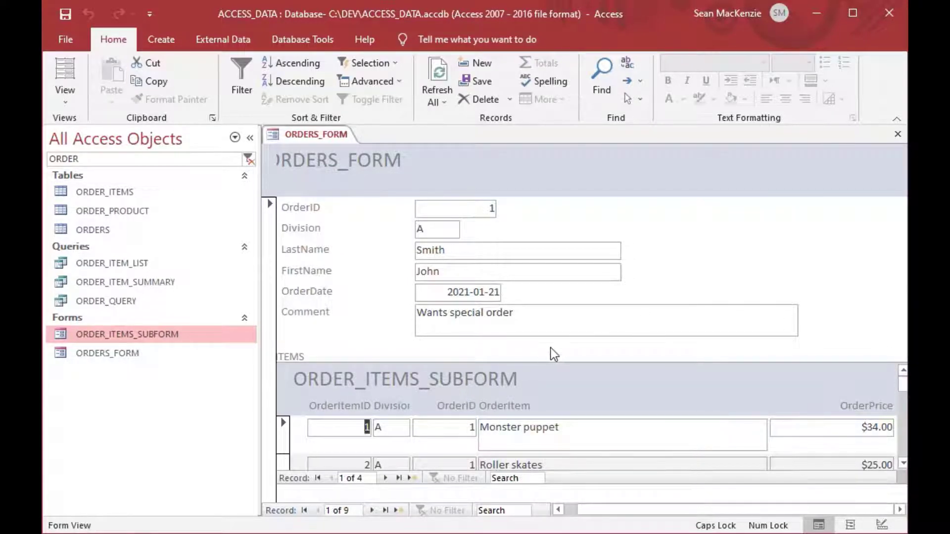
{"action": "mouse_move", "coordinate": [335, 300]}
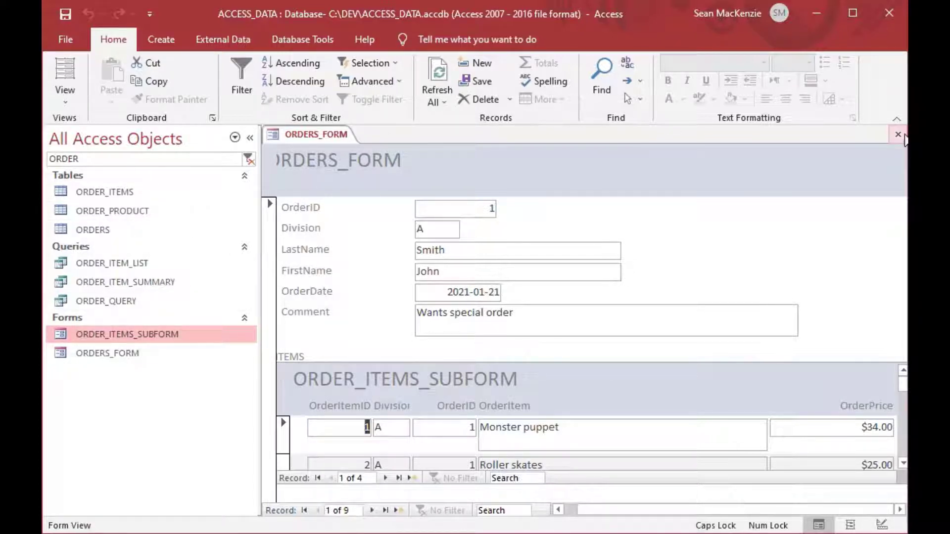
{"action": "left_click", "coordinate": [898, 133]}
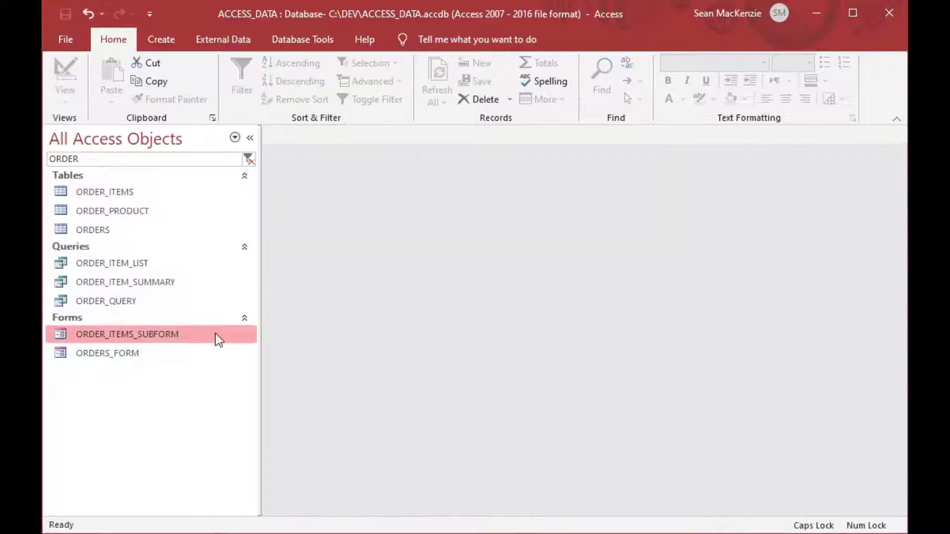
Reopen ORDERS_FORM in Design View and inspect the subform's OrderID;Division master and child links.
{"action": "right_click", "coordinate": [106, 353]}
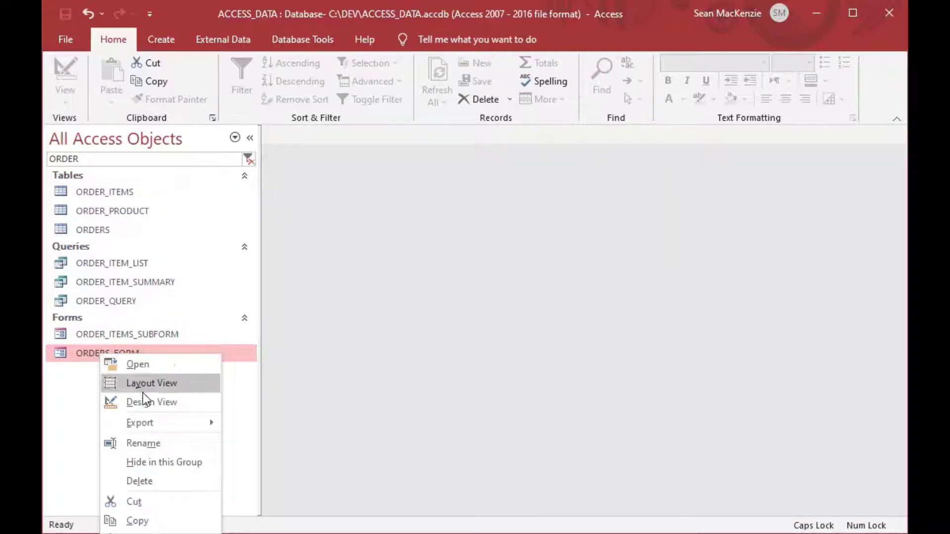
{"action": "left_click", "coordinate": [152, 403]}
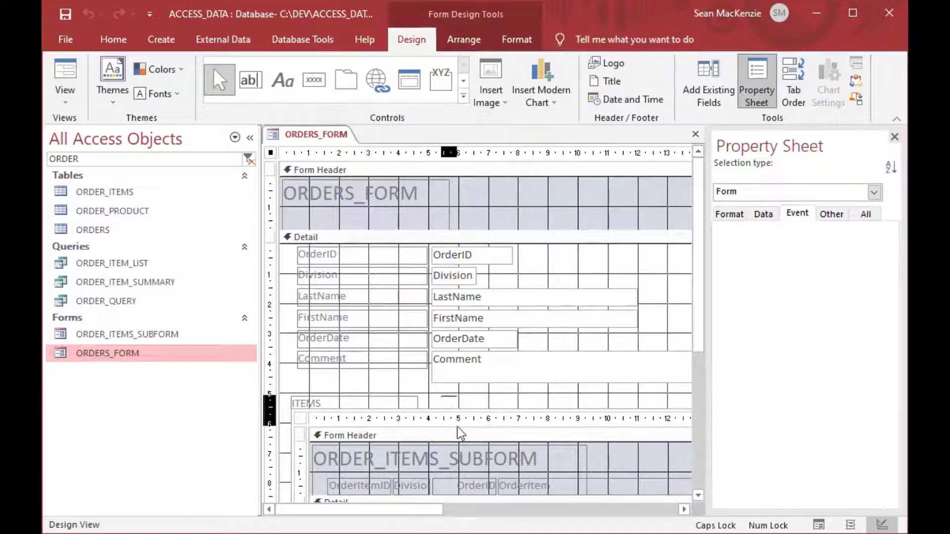
{"action": "left_click", "coordinate": [306, 404]}
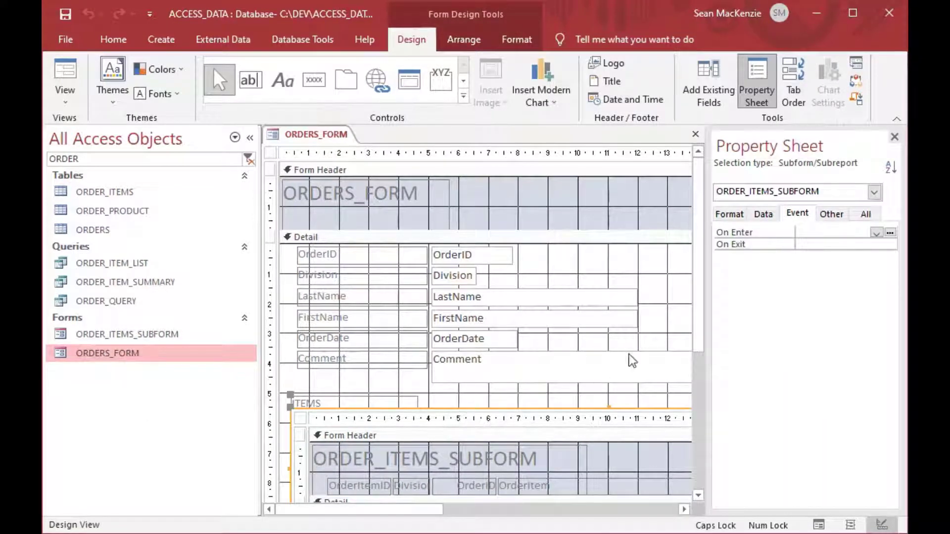
{"action": "left_click", "coordinate": [764, 214]}
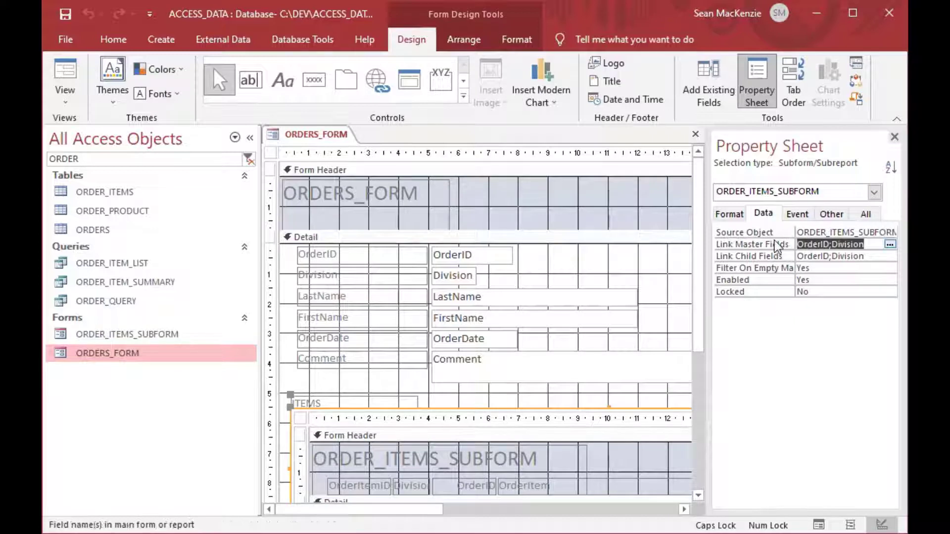
{"action": "left_click", "coordinate": [856, 255]}
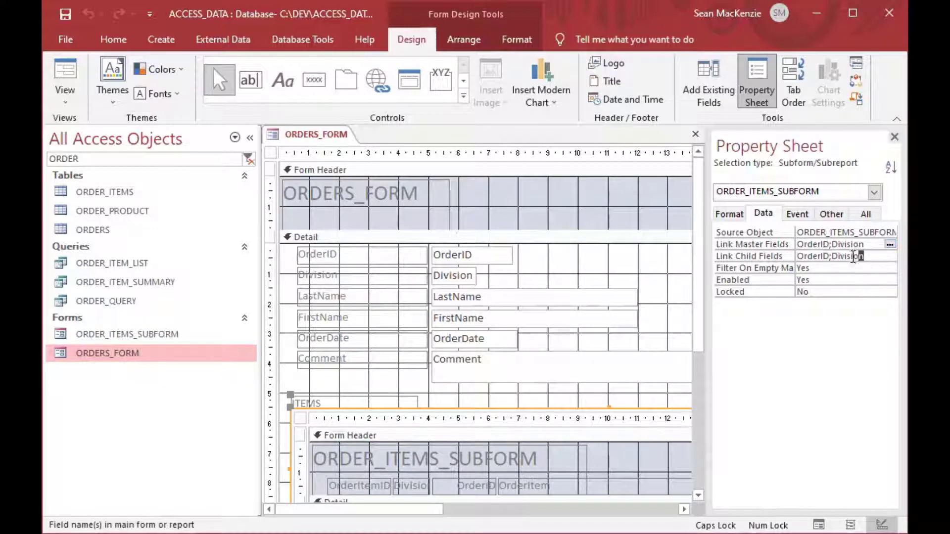
{"action": "left_click", "coordinate": [845, 255]}
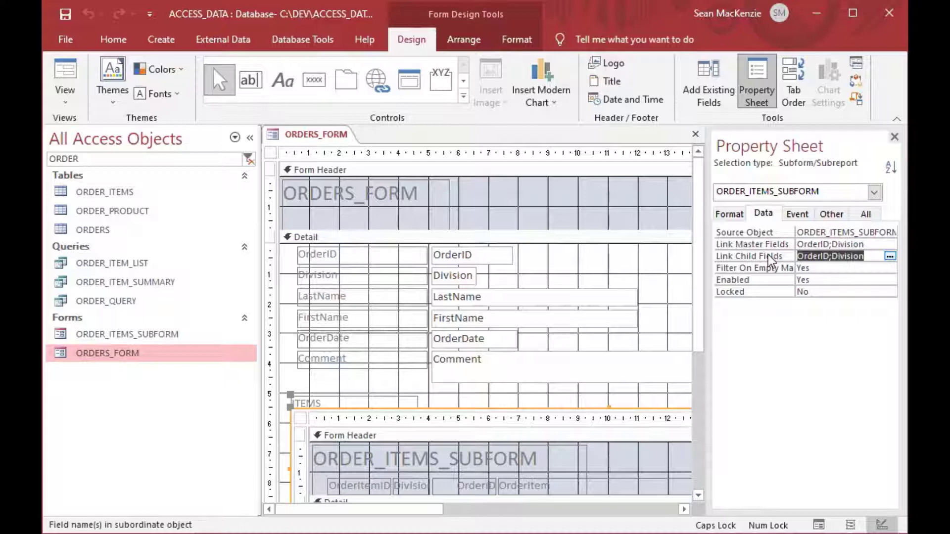
{"action": "left_click", "coordinate": [845, 244]}
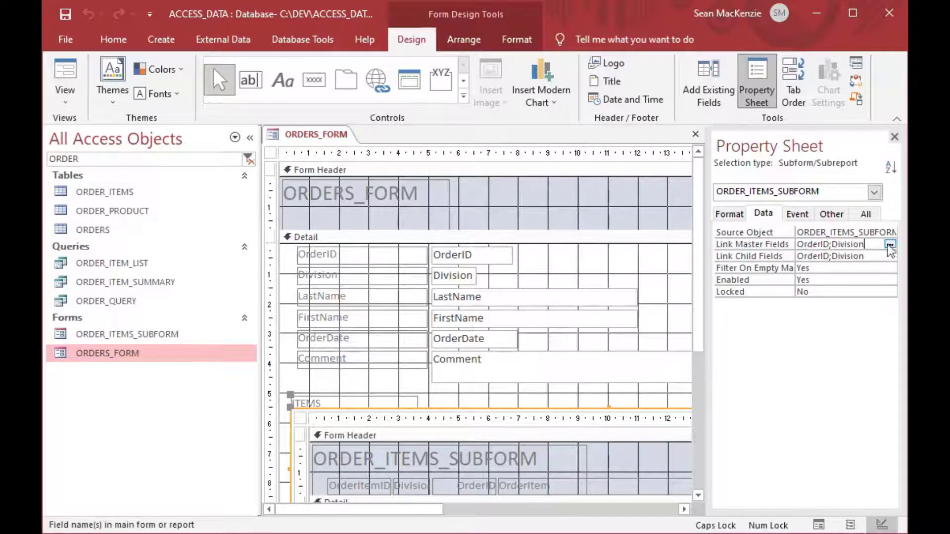
Accept the OrderID and Division links in Subform Field Linker, then close the Property Sheet and form.
{"action": "left_click", "coordinate": [890, 244]}
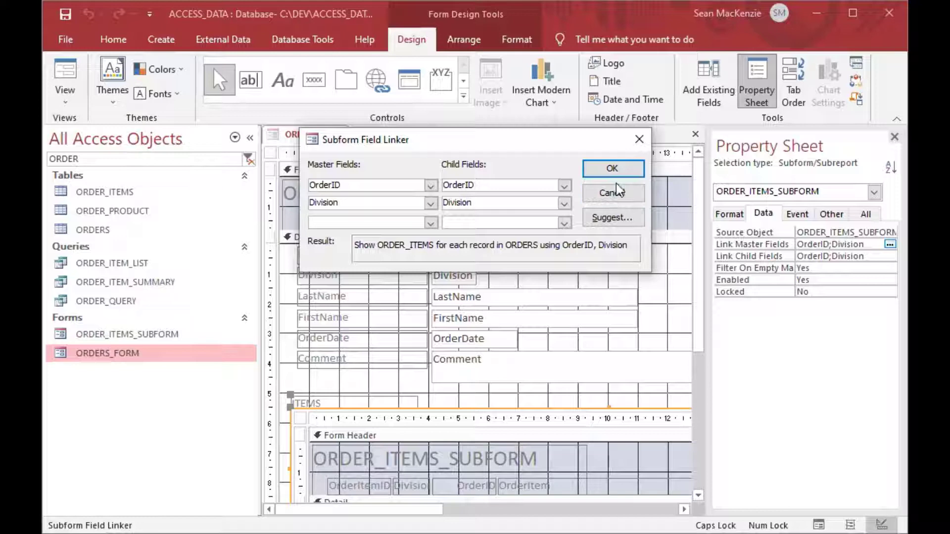
{"action": "left_click", "coordinate": [613, 168]}
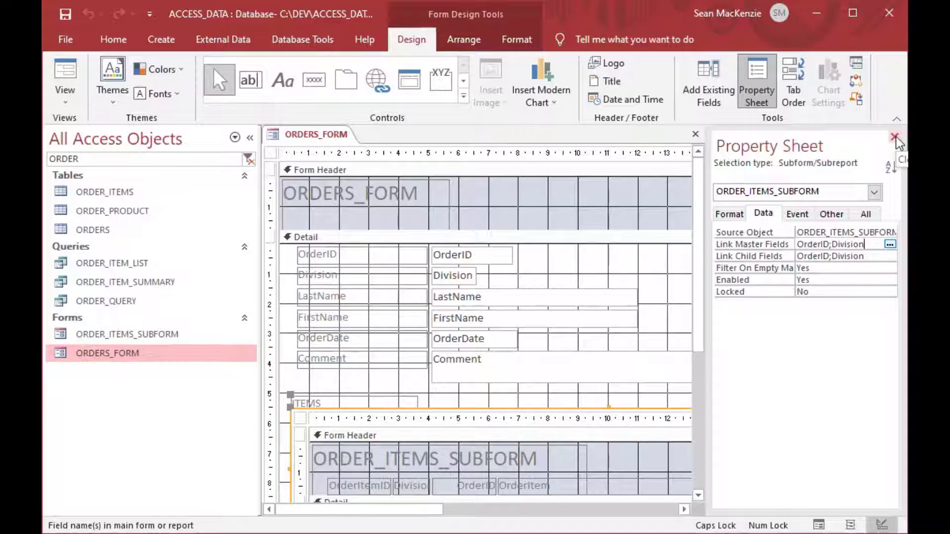
{"action": "left_click", "coordinate": [892, 137]}
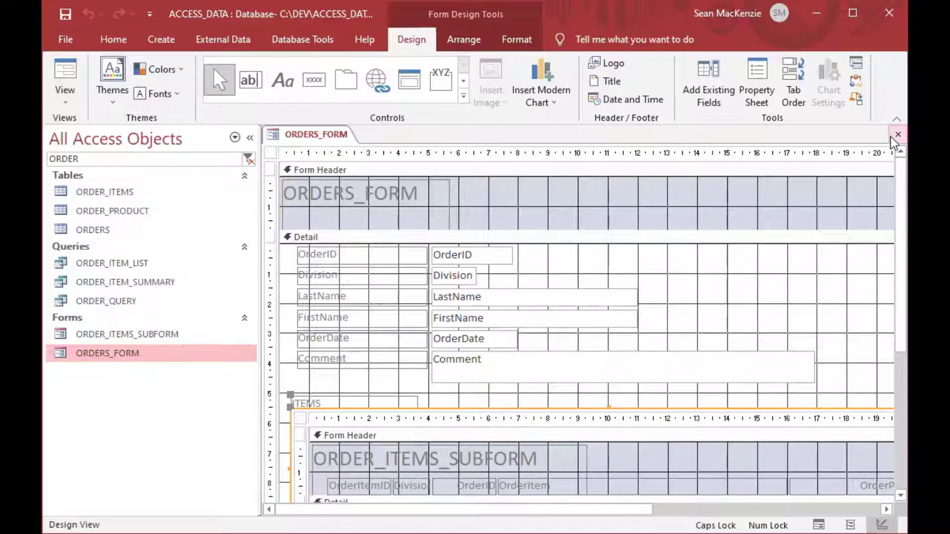
{"action": "left_click", "coordinate": [897, 135]}
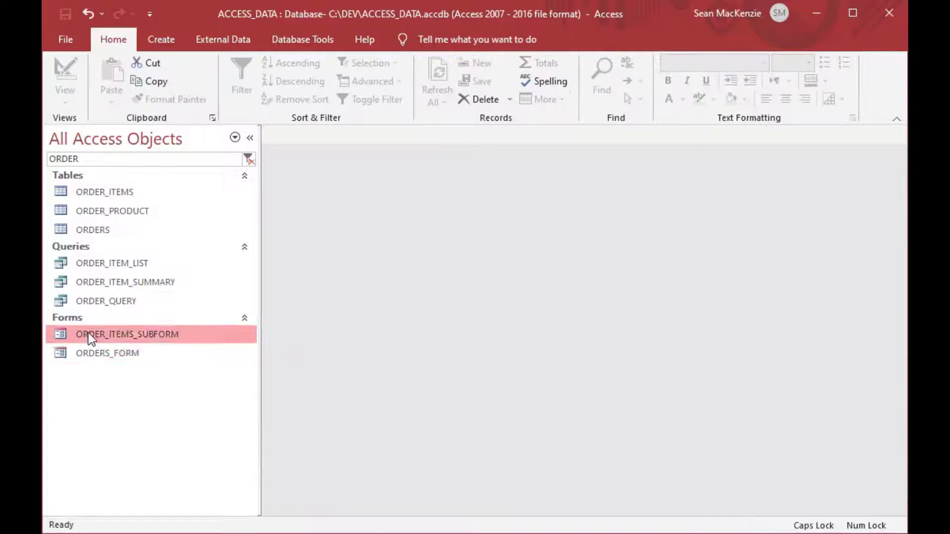
Open ORDER_ITEMS_SUBFORM, drag the Form Footer bar up to shorten Detail, and close it.
{"action": "double_click", "coordinate": [127, 334]}
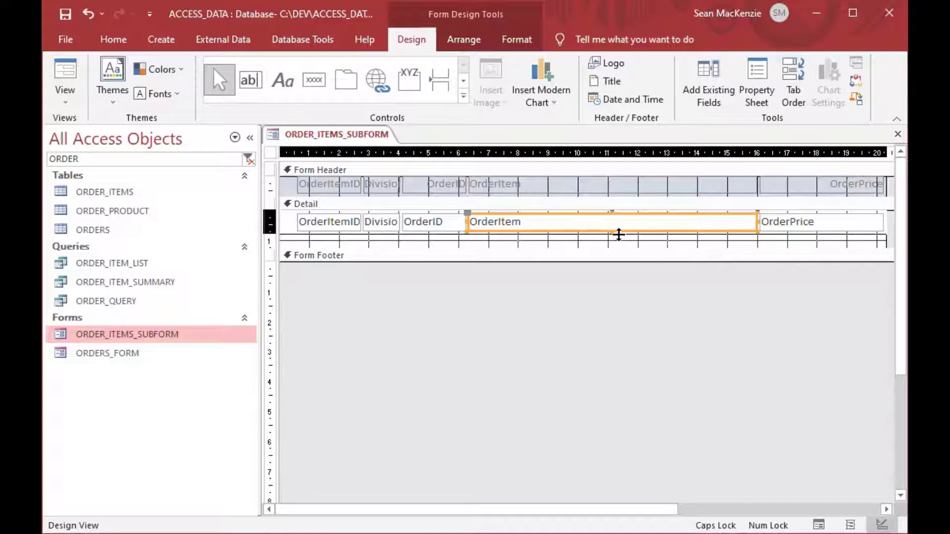
{"action": "left_click_drag", "start_coordinate": [618, 235], "coordinate": [618, 234]}
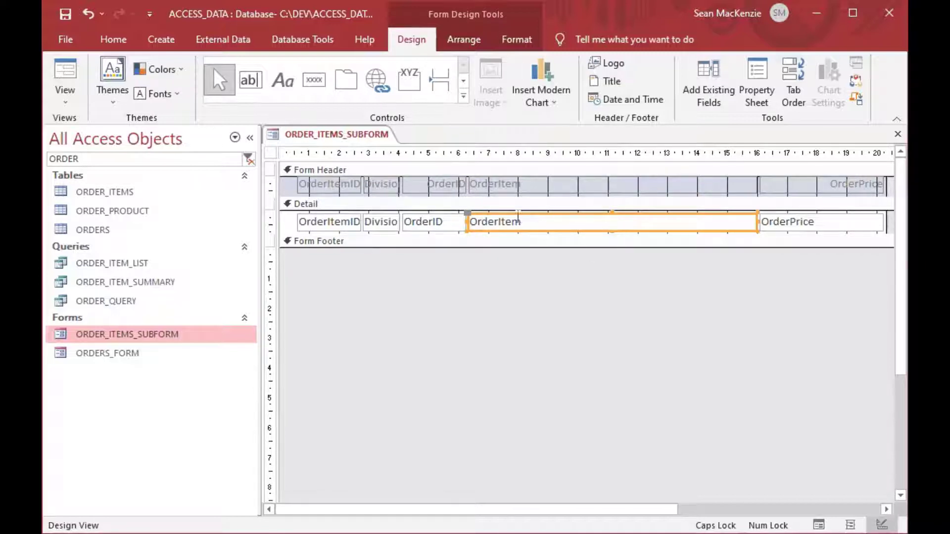
{"action": "mouse_move", "coordinate": [750, 175]}
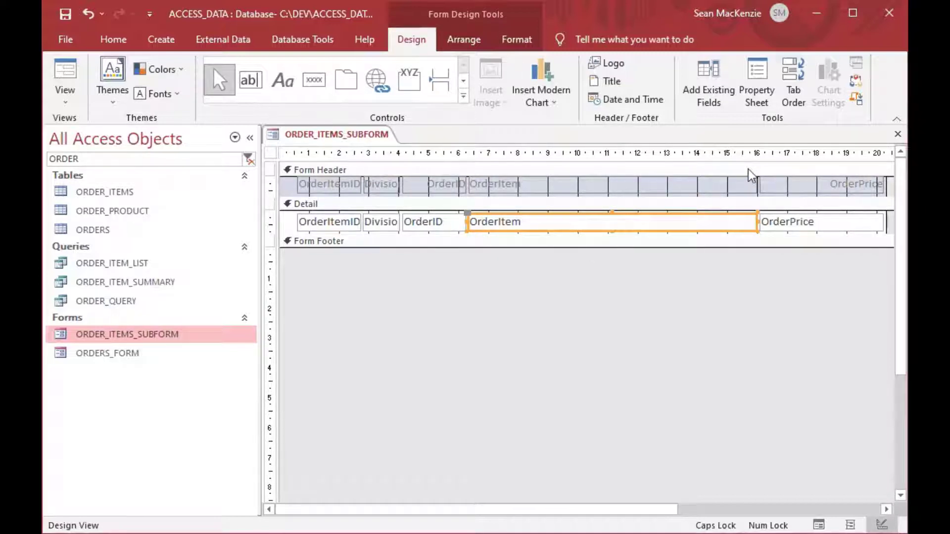
{"action": "left_click", "coordinate": [895, 134]}
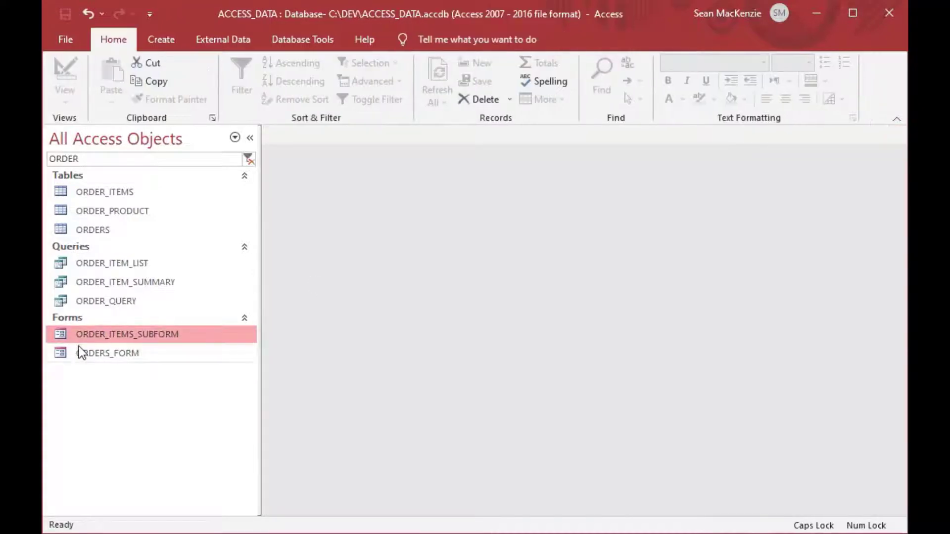
Open ORDERS_FORM and check the Division values of the first order and its item.
{"action": "double_click", "coordinate": [108, 353]}
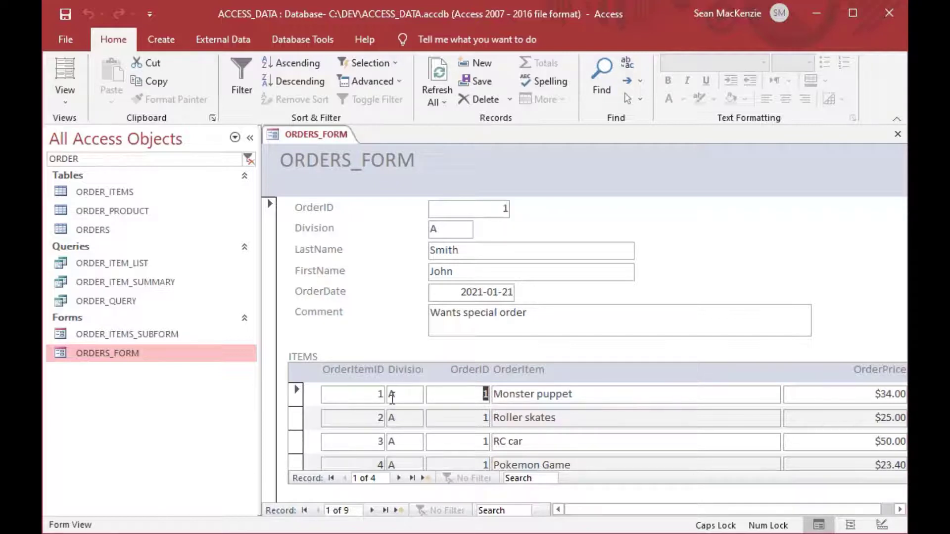
{"action": "left_click", "coordinate": [393, 395]}
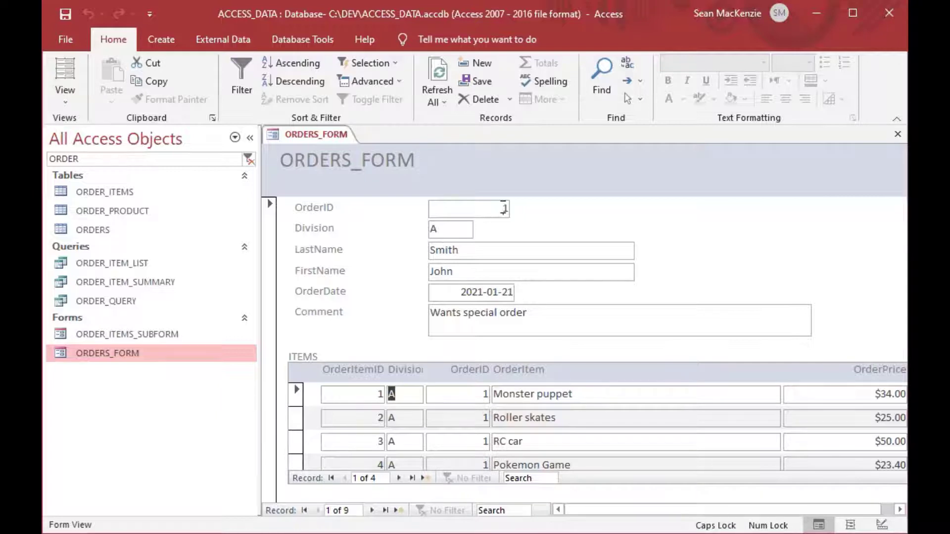
{"action": "left_click", "coordinate": [450, 229]}
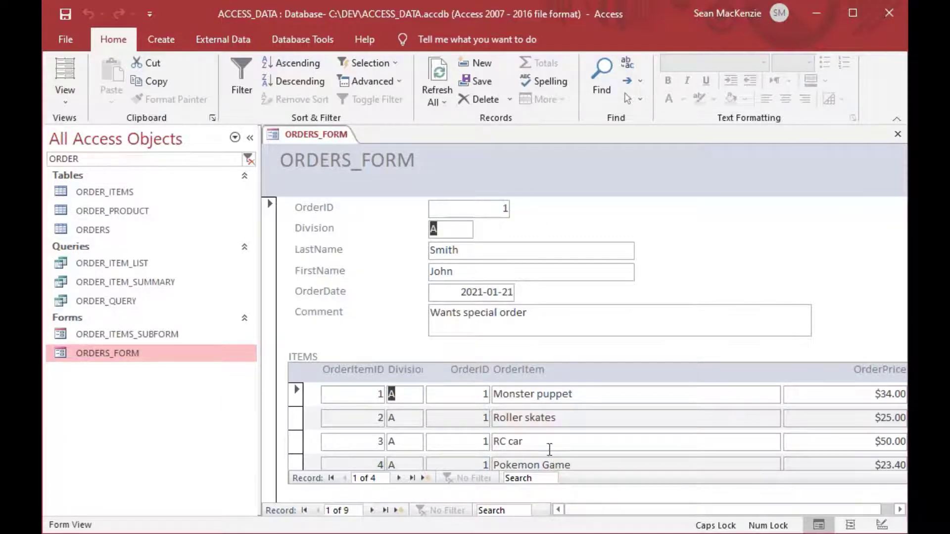
{"action": "mouse_move", "coordinate": [515, 419]}
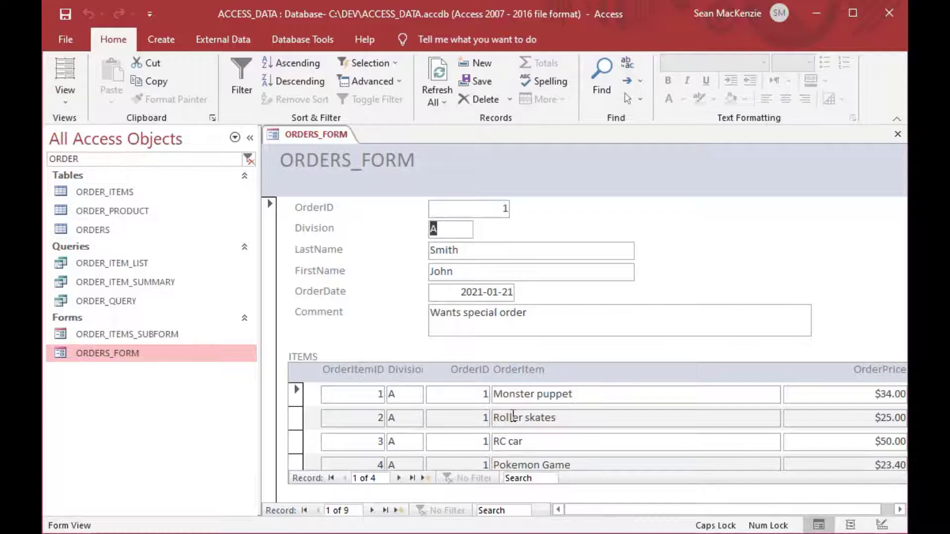
{"action": "mouse_move", "coordinate": [352, 458]}
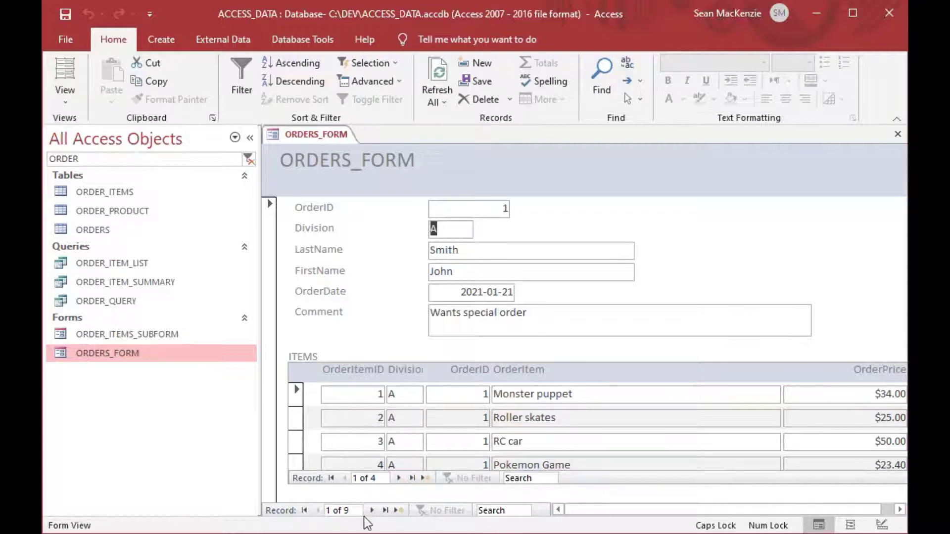
{"action": "mouse_move", "coordinate": [276, 289]}
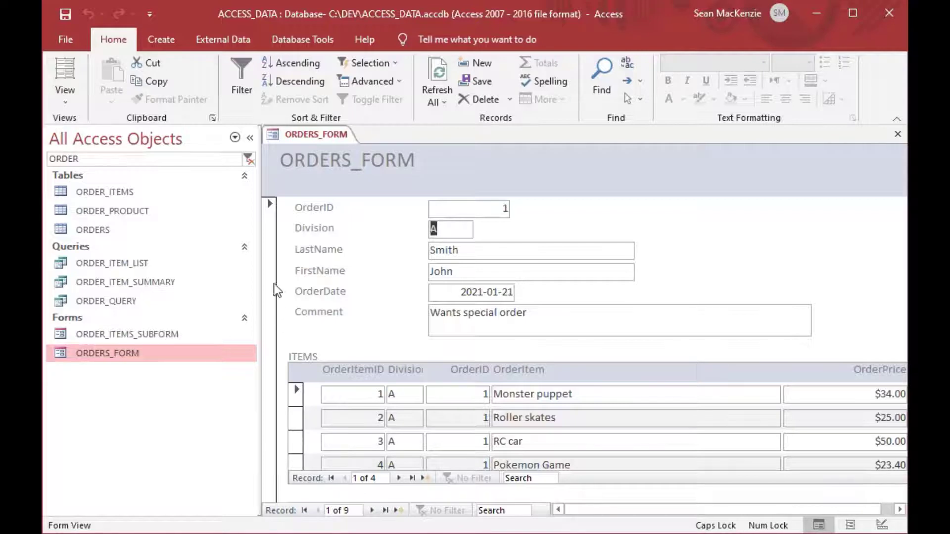
{"action": "mouse_move", "coordinate": [285, 309]}
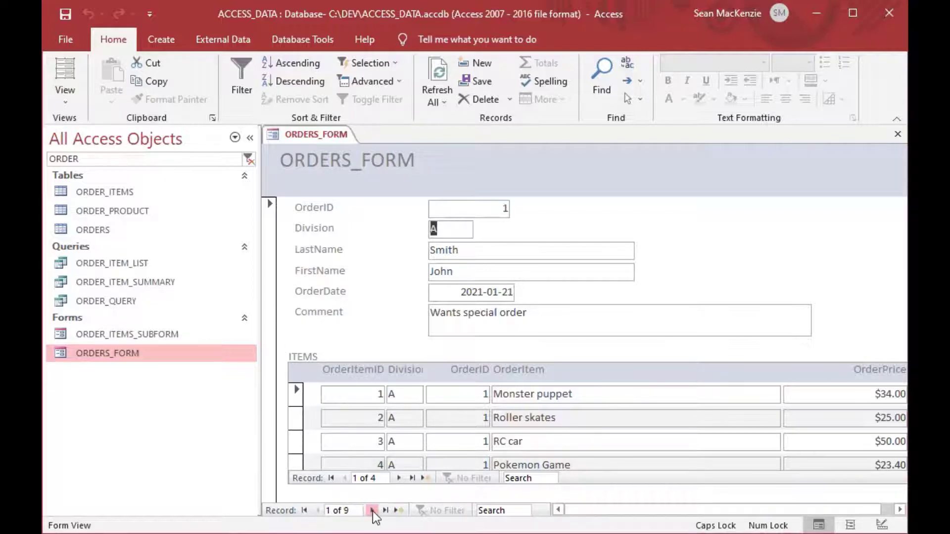
Page forward to order 5 and start a new item row in its subform.
{"action": "left_click", "coordinate": [371, 510]}
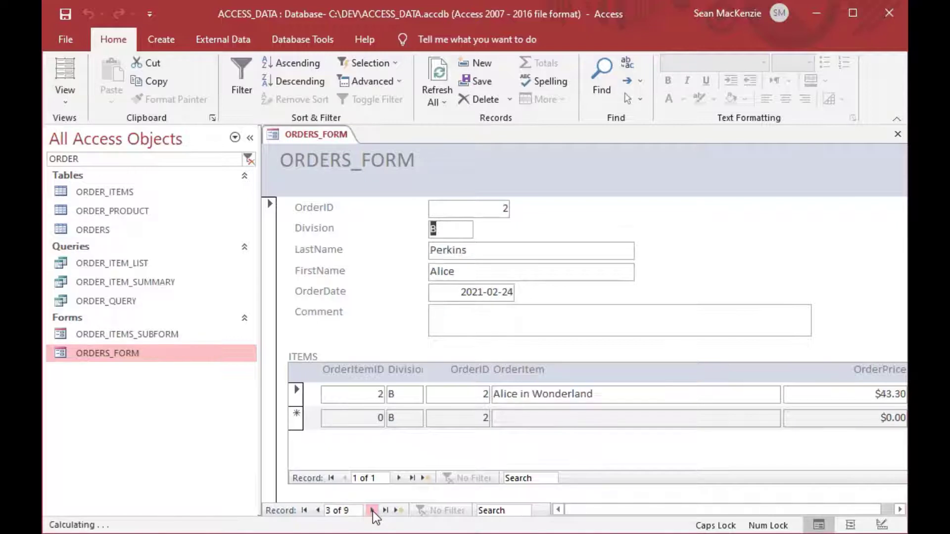
{"action": "left_click", "coordinate": [370, 511]}
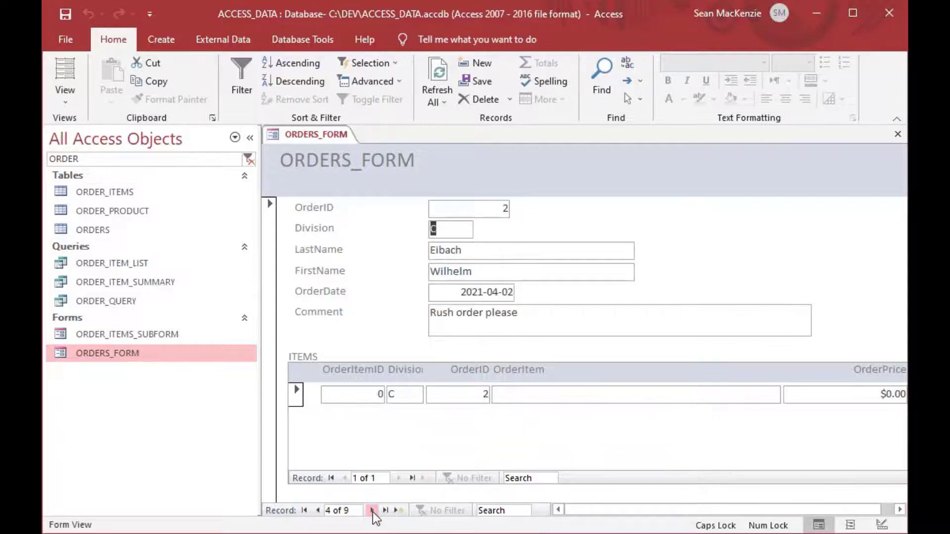
{"action": "left_click", "coordinate": [373, 510]}
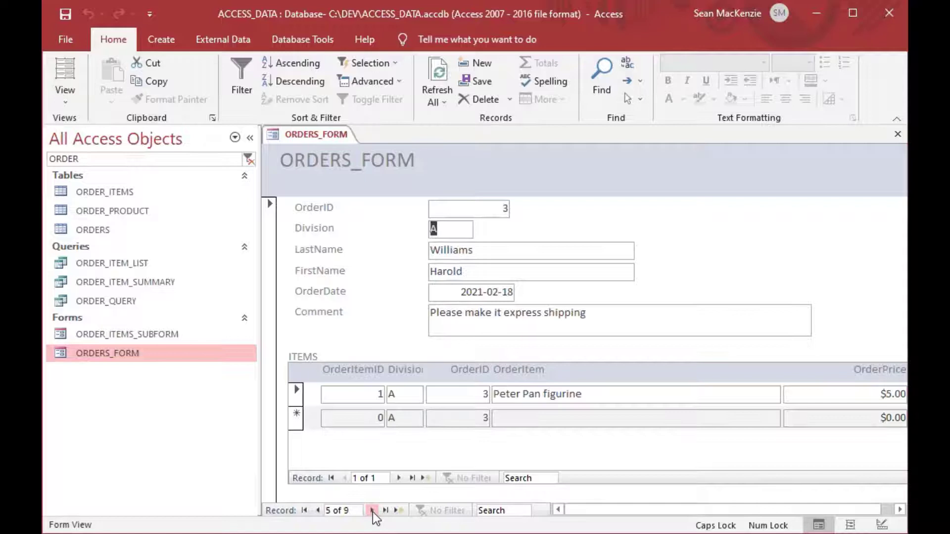
{"action": "left_click", "coordinate": [370, 511]}
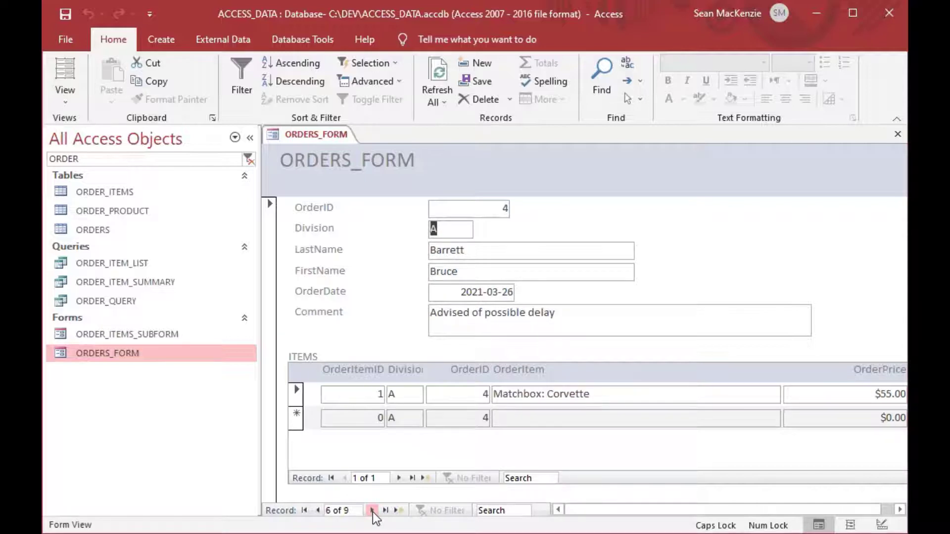
{"action": "left_click", "coordinate": [376, 510]}
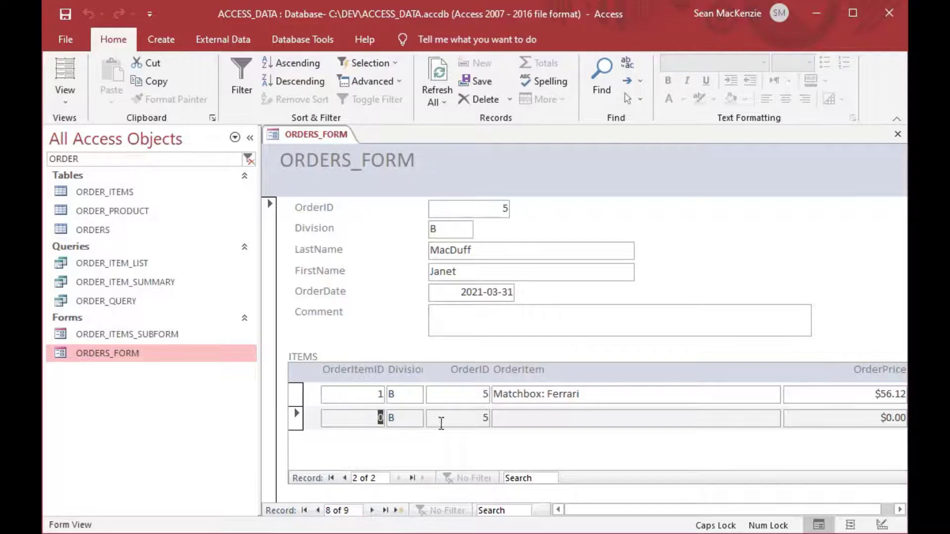
{"action": "left_click", "coordinate": [632, 418]}
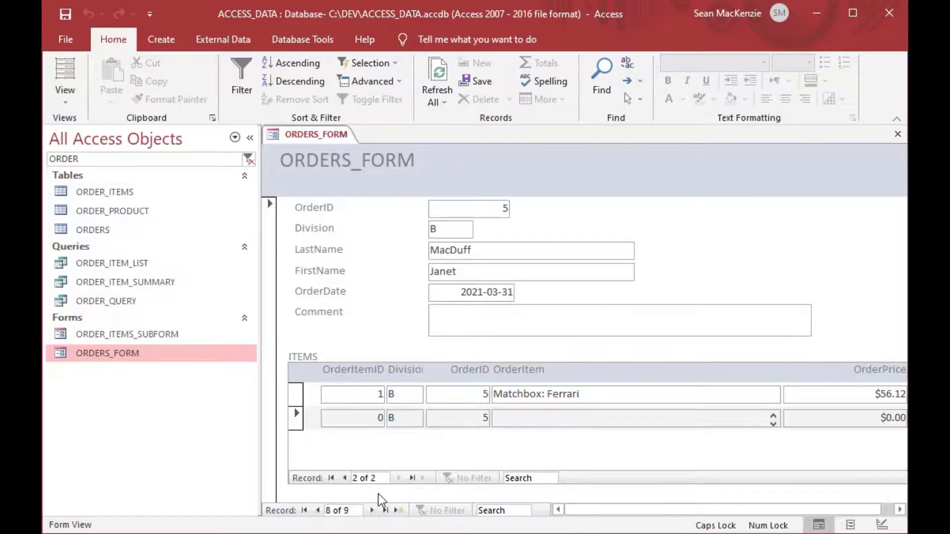
{"action": "mouse_move", "coordinate": [404, 488]}
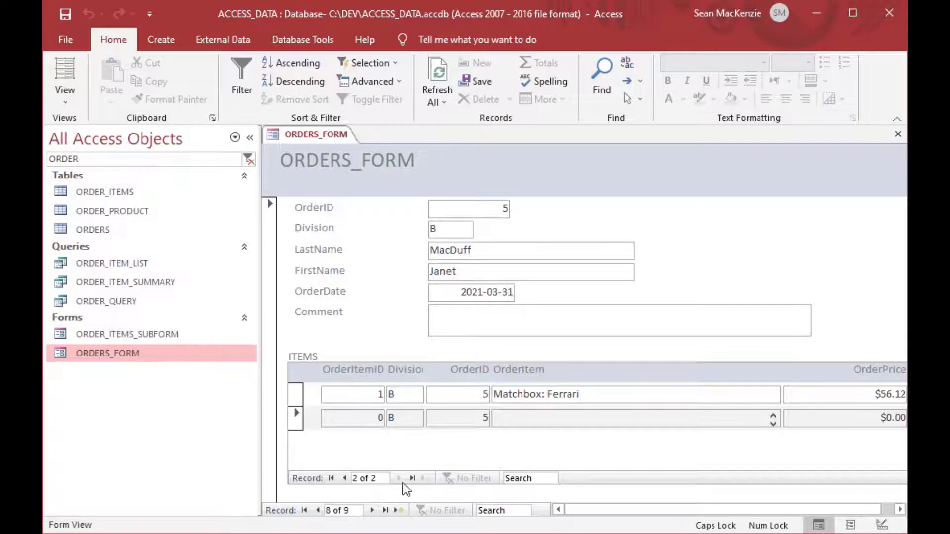
{"action": "left_click", "coordinate": [467, 419]}
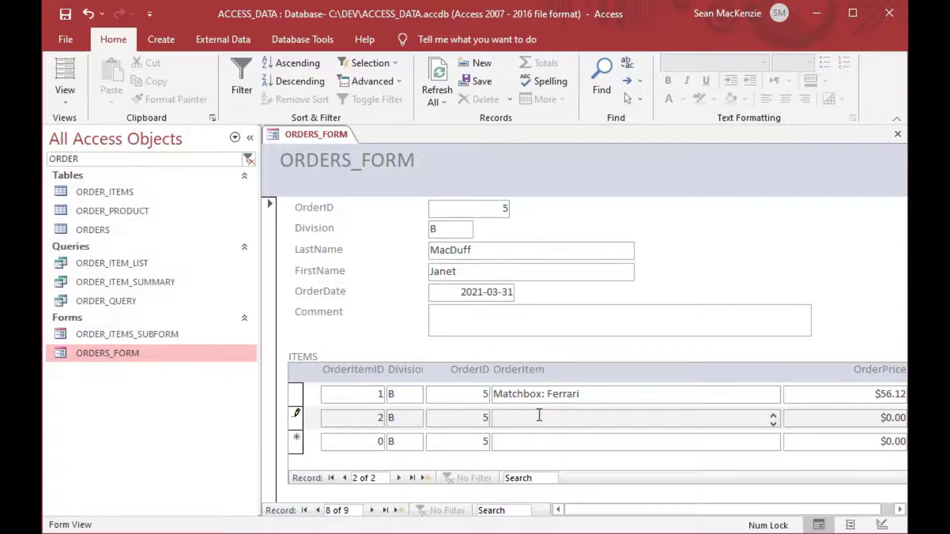
Enter 'Nerf gun' at $25.00 as order 5's second item and close ORDERS_FORM.
{"action": "type", "text": "Nerf"}
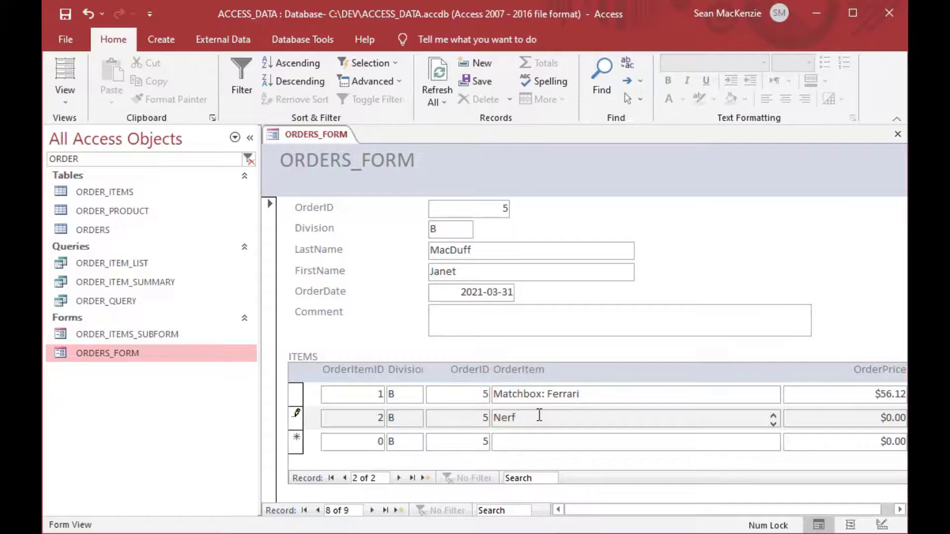
{"action": "type", "text": "fun"}
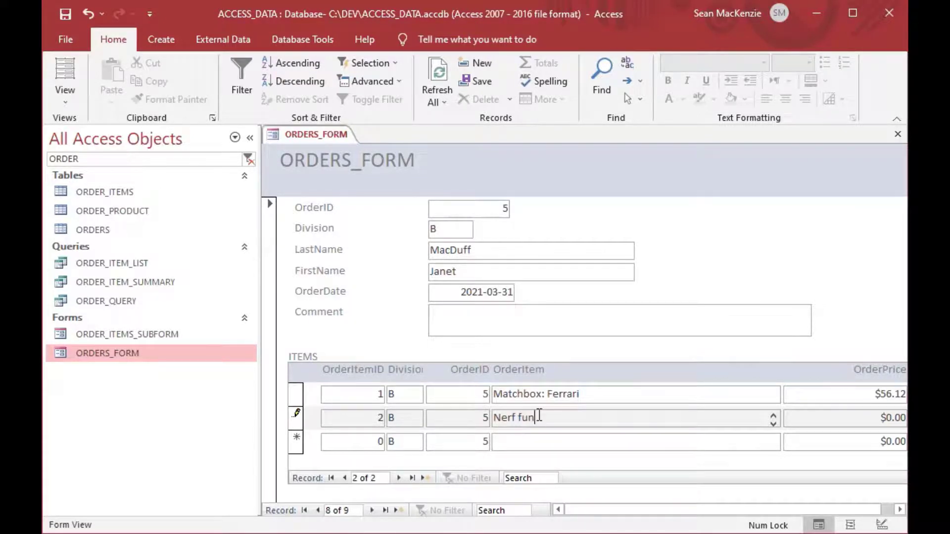
{"action": "type", "text": "gun"}
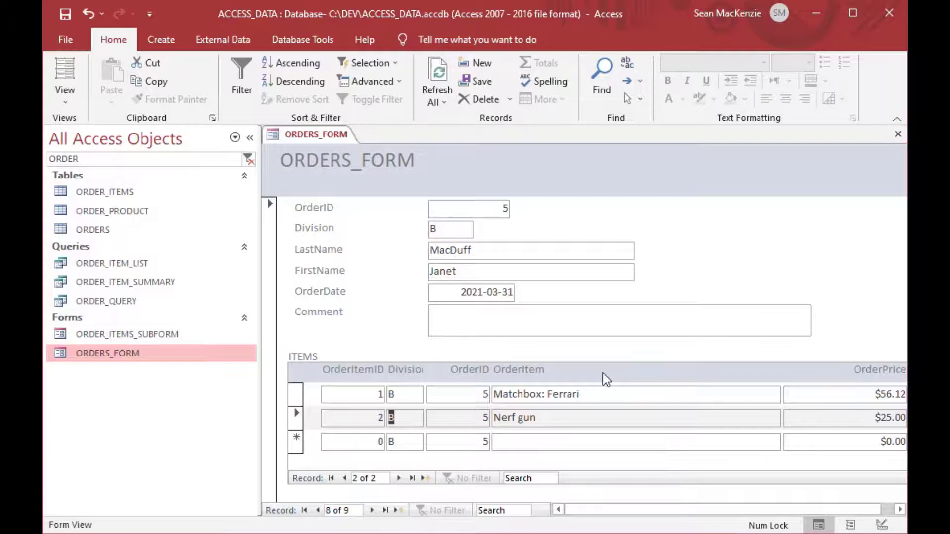
{"action": "left_click", "coordinate": [898, 133]}
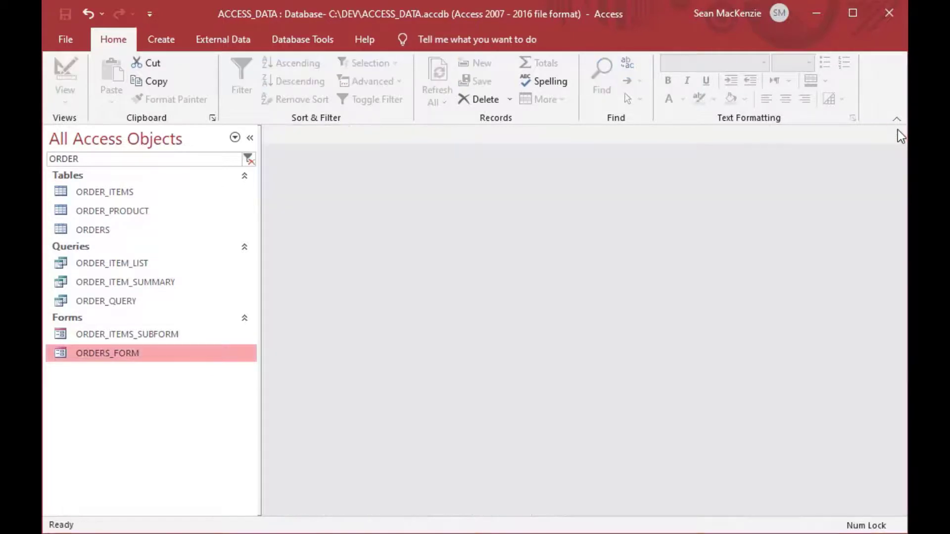
In ORDER_ITEMS_SUBFORM design, delete Division and OrderID, move OrderPrice beside OrderItem, and save.
{"action": "right_click", "coordinate": [127, 334]}
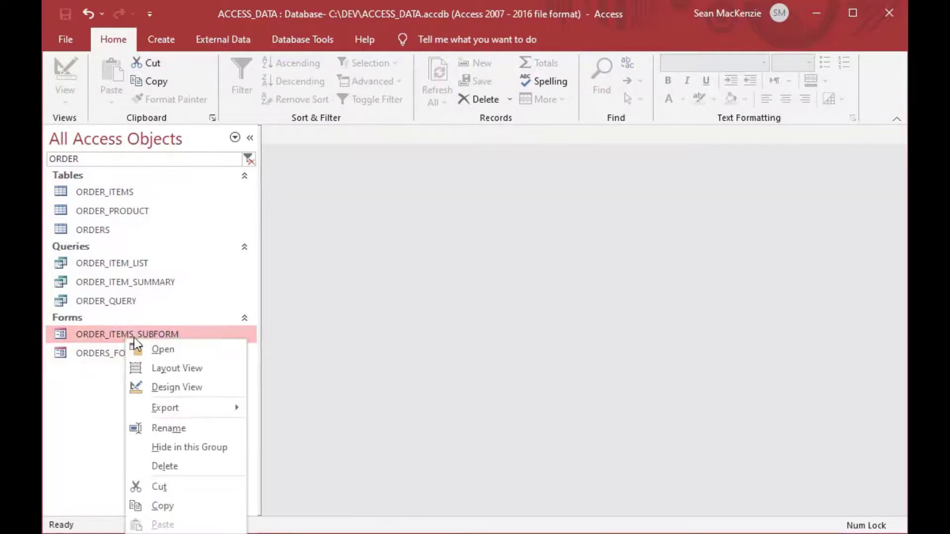
{"action": "left_click", "coordinate": [176, 387]}
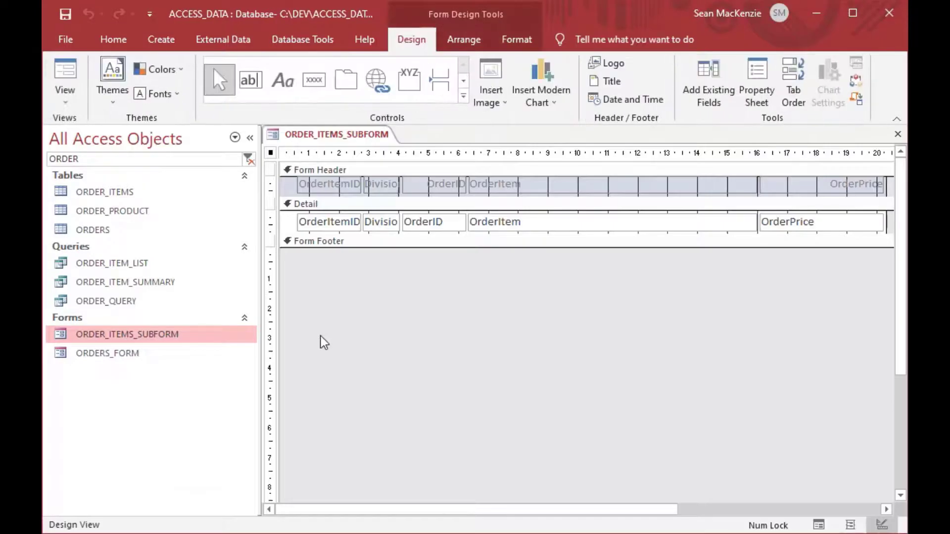
{"action": "left_click", "coordinate": [430, 221]}
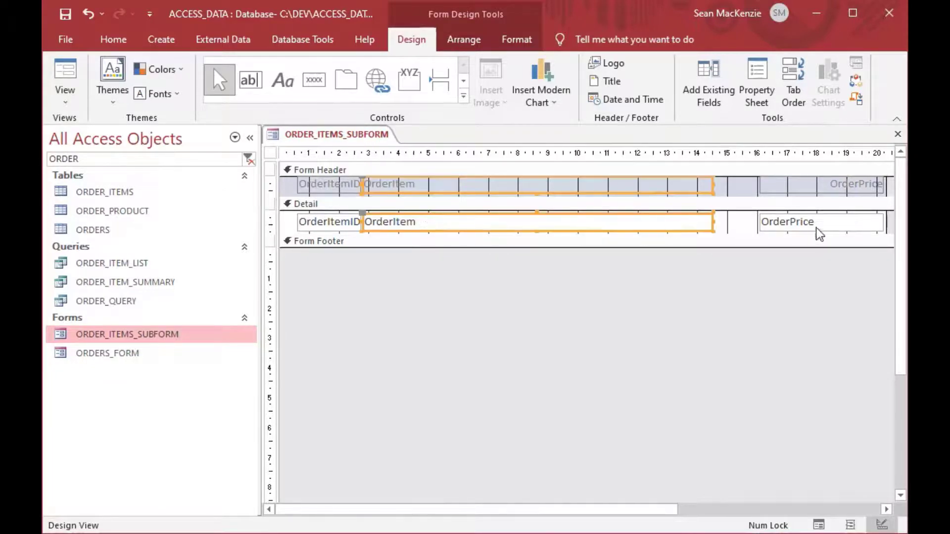
{"action": "left_click", "coordinate": [796, 222]}
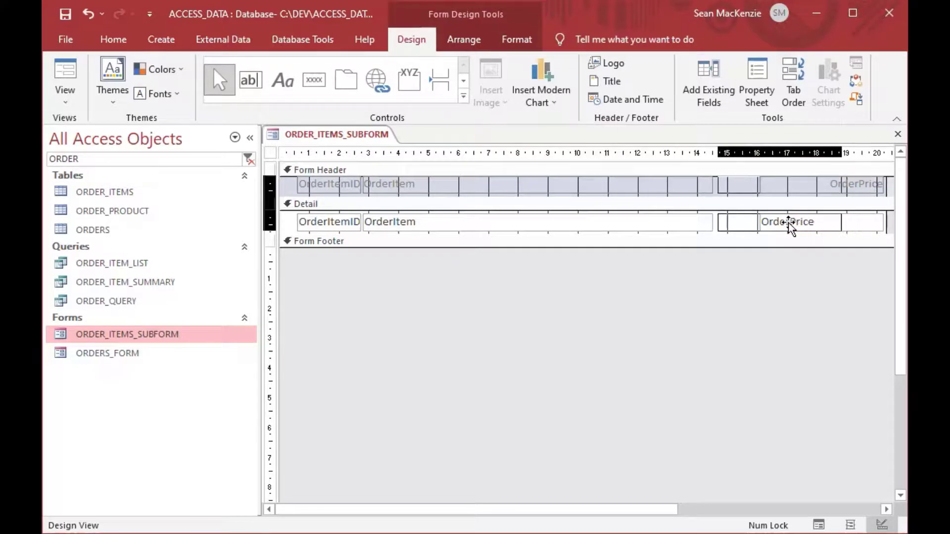
{"action": "left_click", "coordinate": [787, 222]}
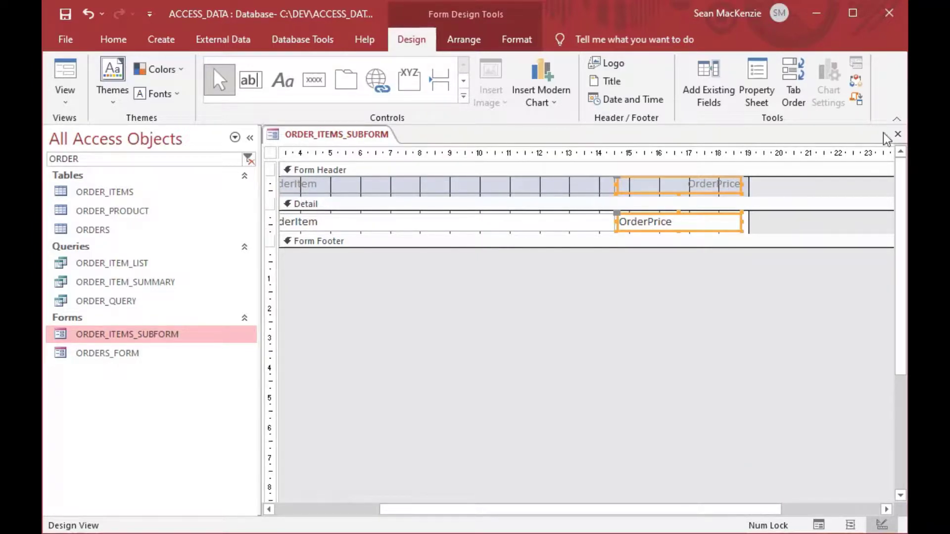
{"action": "left_click", "coordinate": [897, 134]}
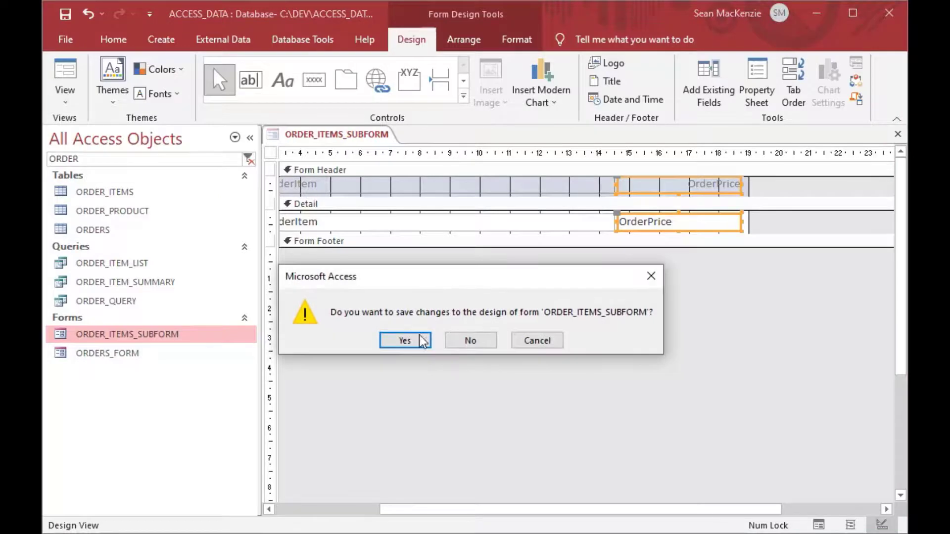
{"action": "left_click", "coordinate": [405, 340]}
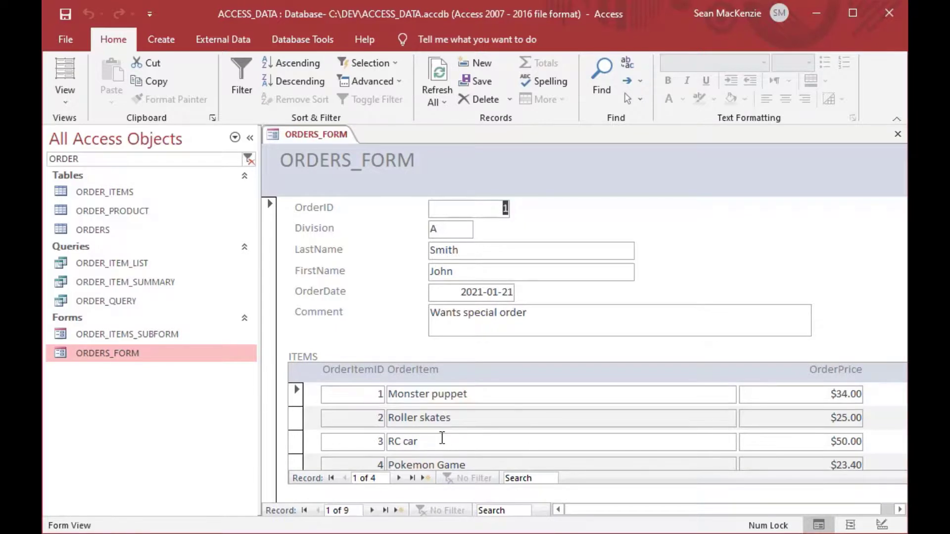
Page through five orders and back to the first, then close ORDERS_FORM.
{"action": "left_click", "coordinate": [372, 510]}
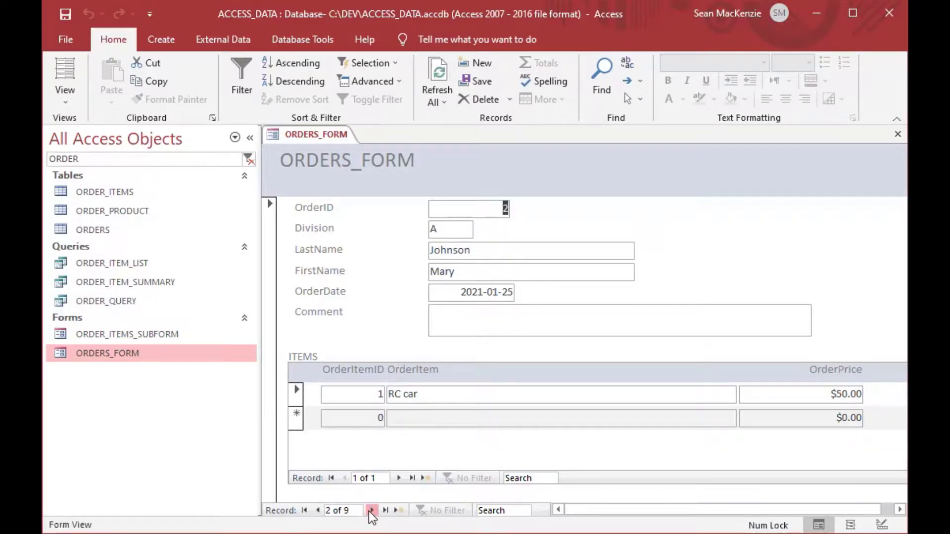
{"action": "left_click", "coordinate": [371, 511]}
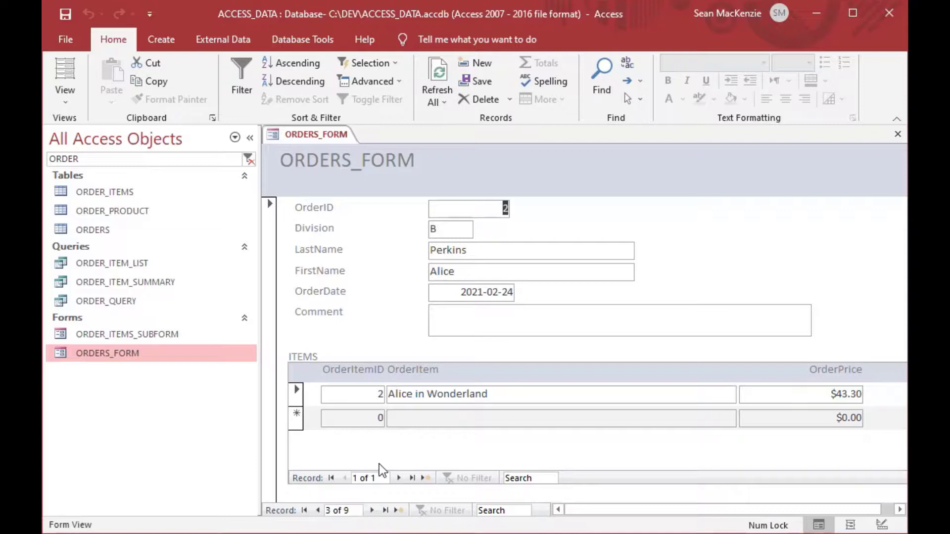
{"action": "left_click", "coordinate": [370, 511]}
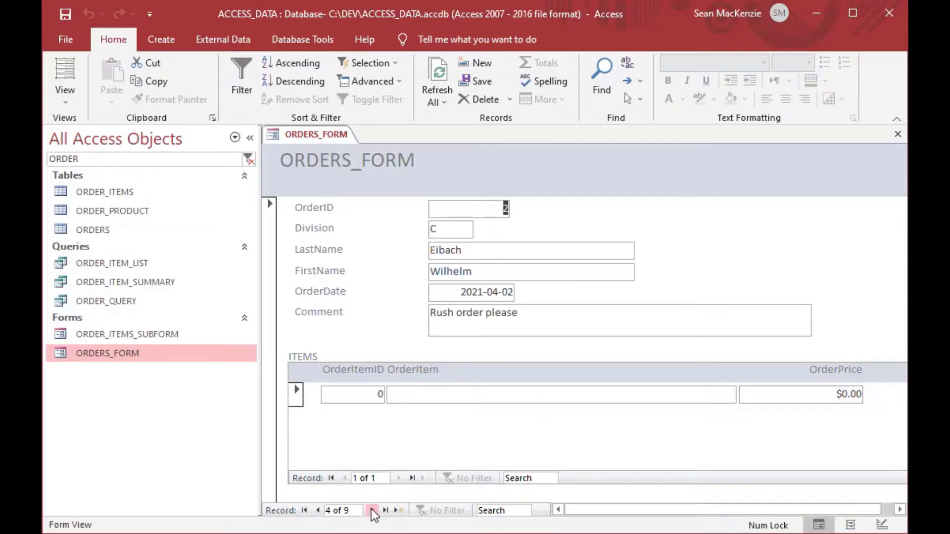
{"action": "left_click", "coordinate": [370, 510]}
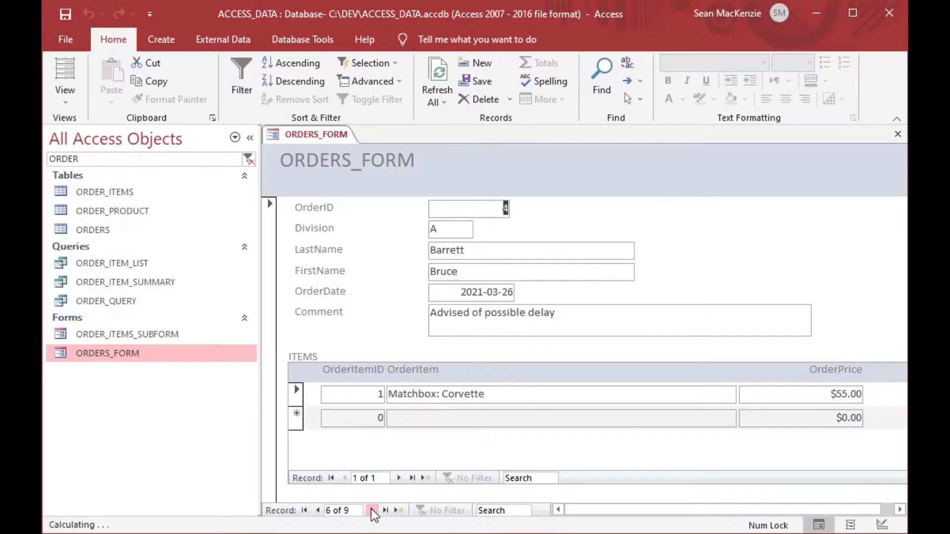
{"action": "left_click", "coordinate": [372, 511]}
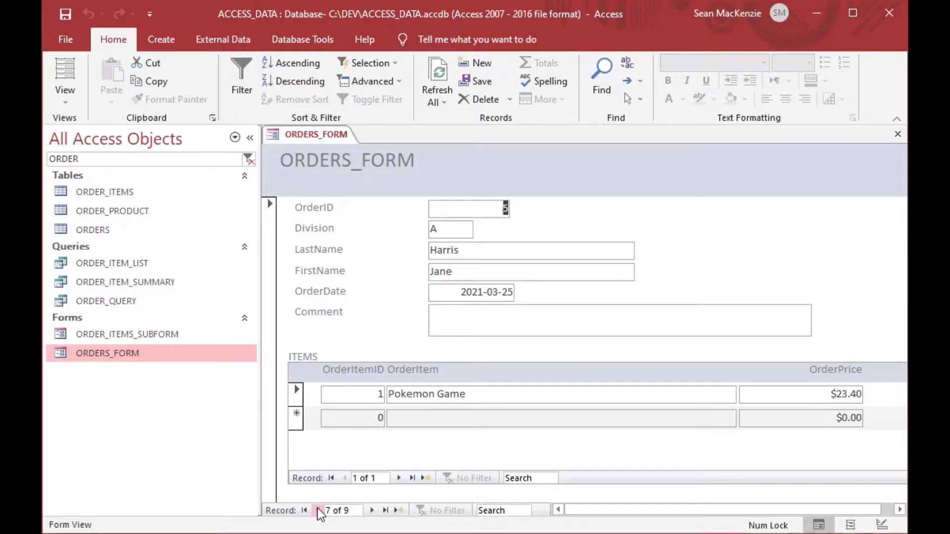
{"action": "left_click", "coordinate": [305, 511]}
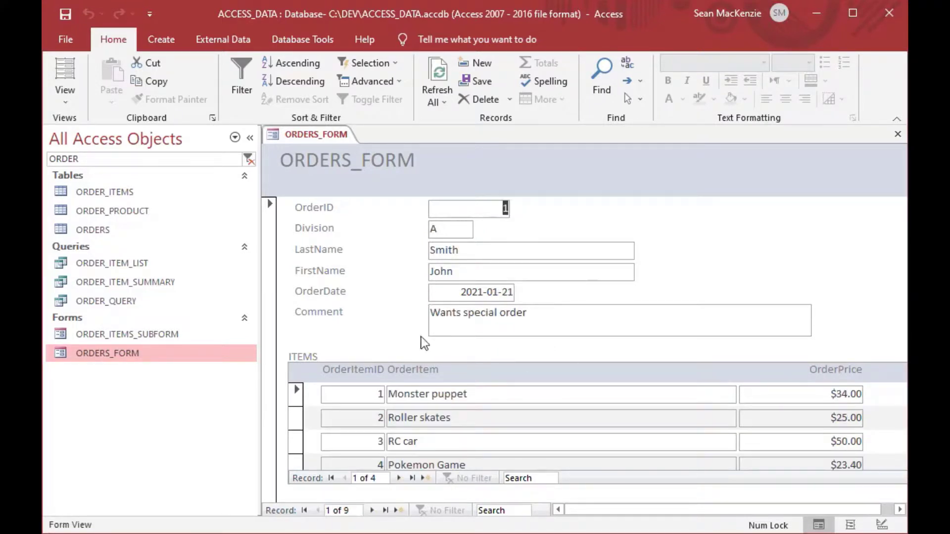
{"action": "mouse_move", "coordinate": [601, 352]}
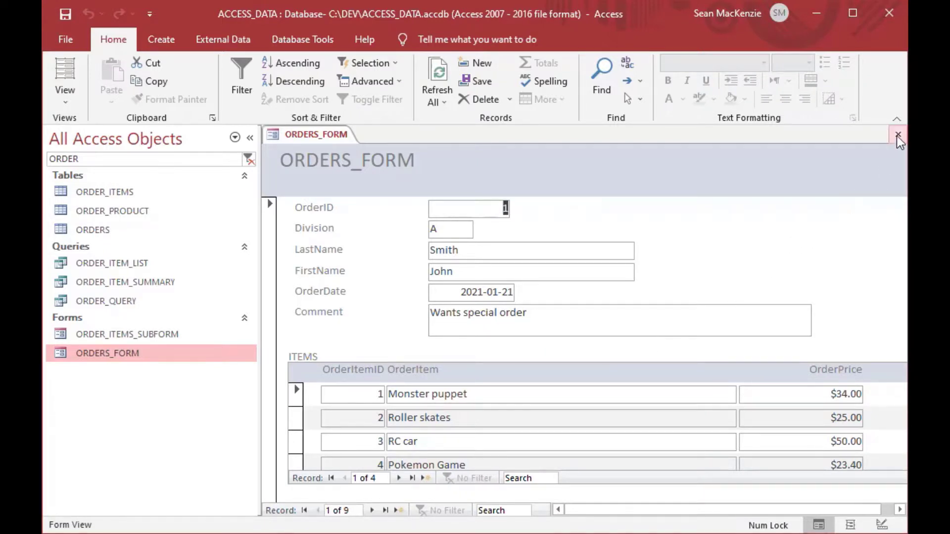
{"action": "mouse_move", "coordinate": [899, 136]}
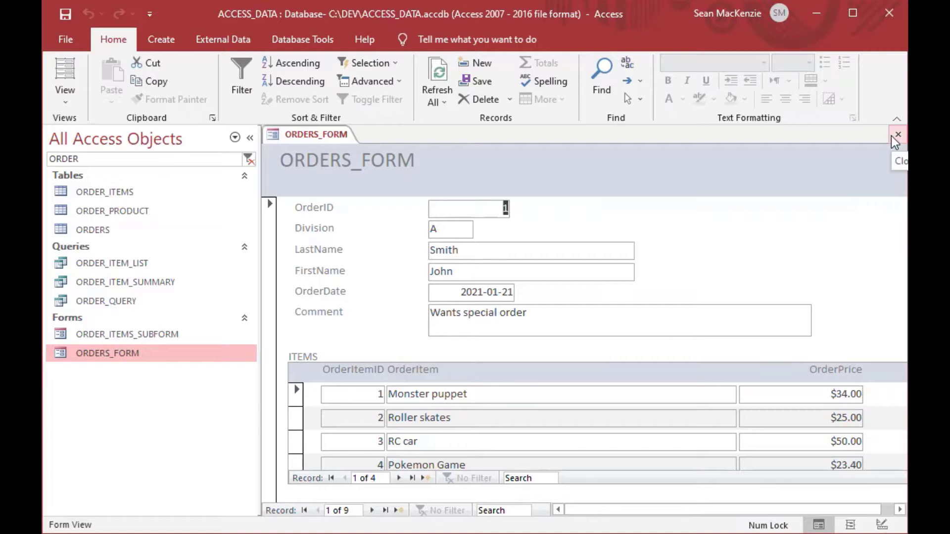
{"action": "left_click", "coordinate": [898, 135]}
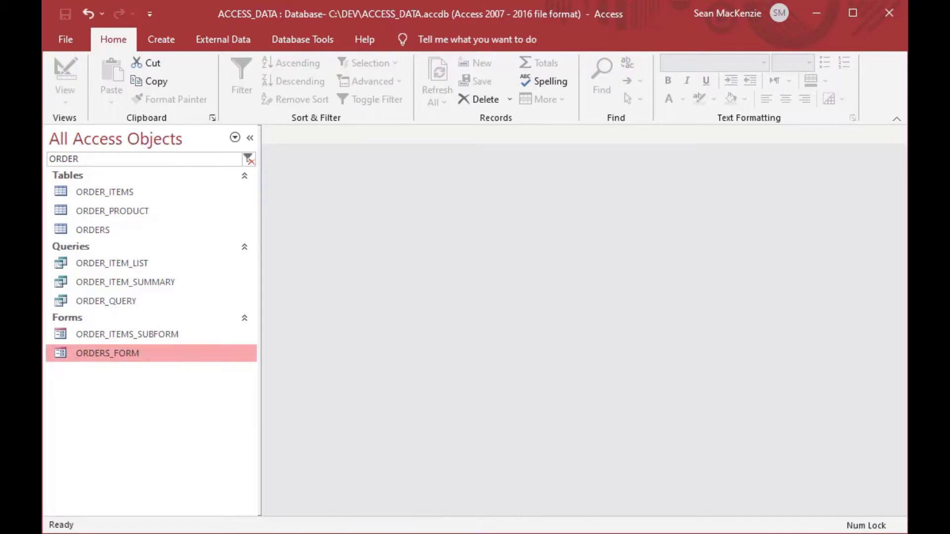